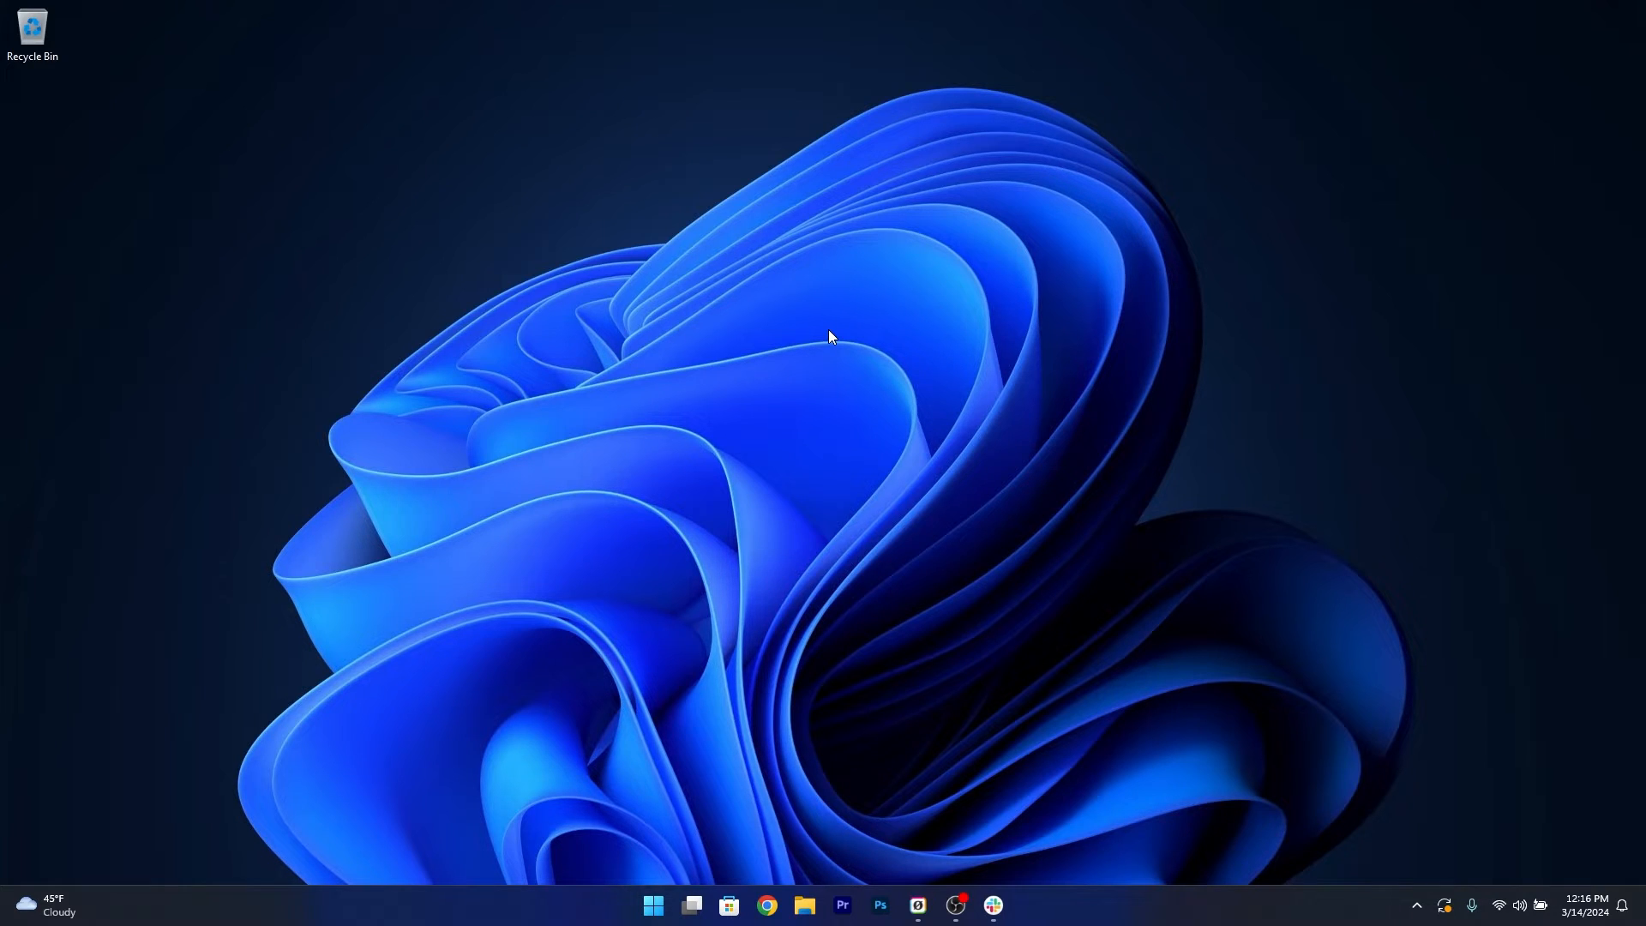
Step: Launch Settings from the Start menu and scroll the sidebar toward Windows Update
click(652, 904)
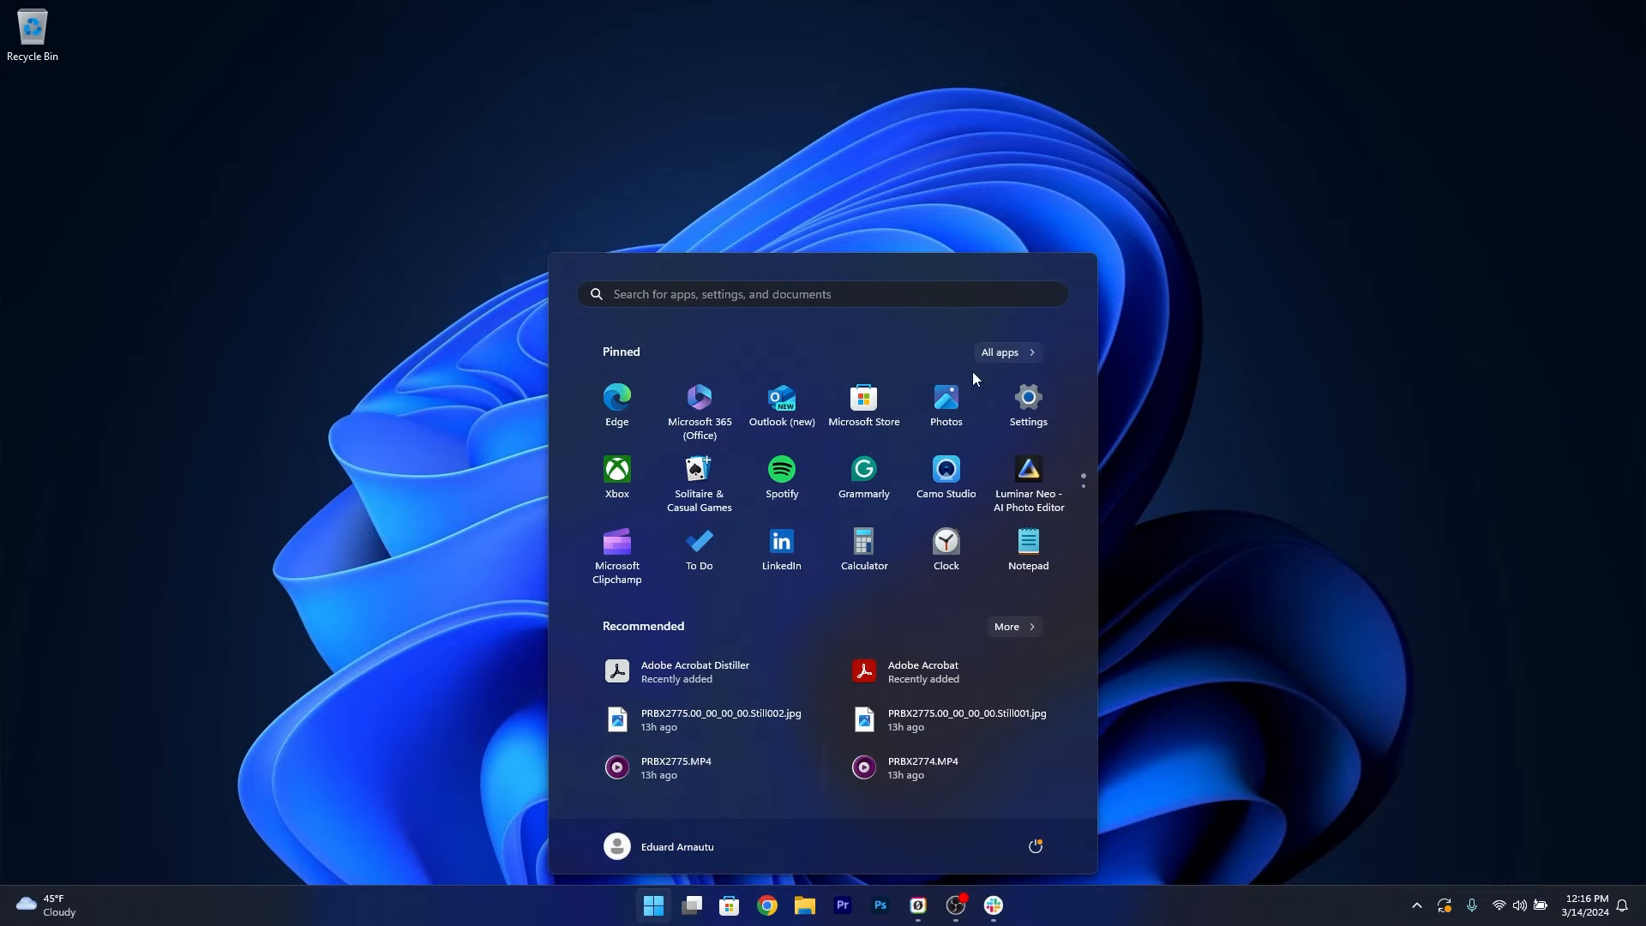
click(1027, 405)
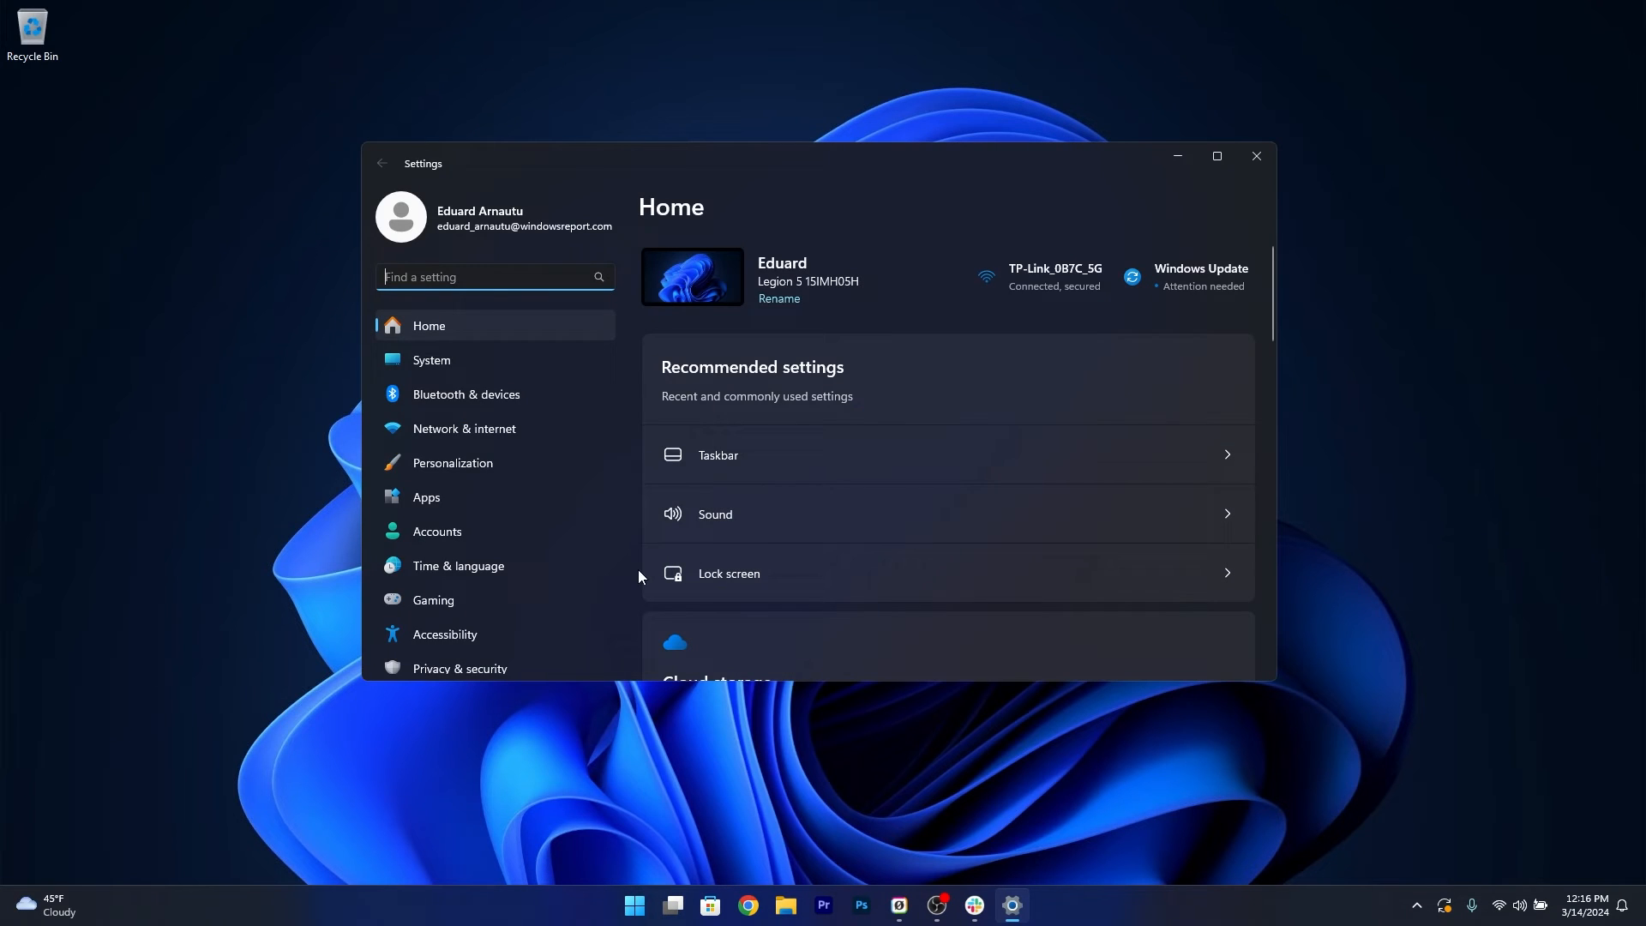
scroll(down, 3)
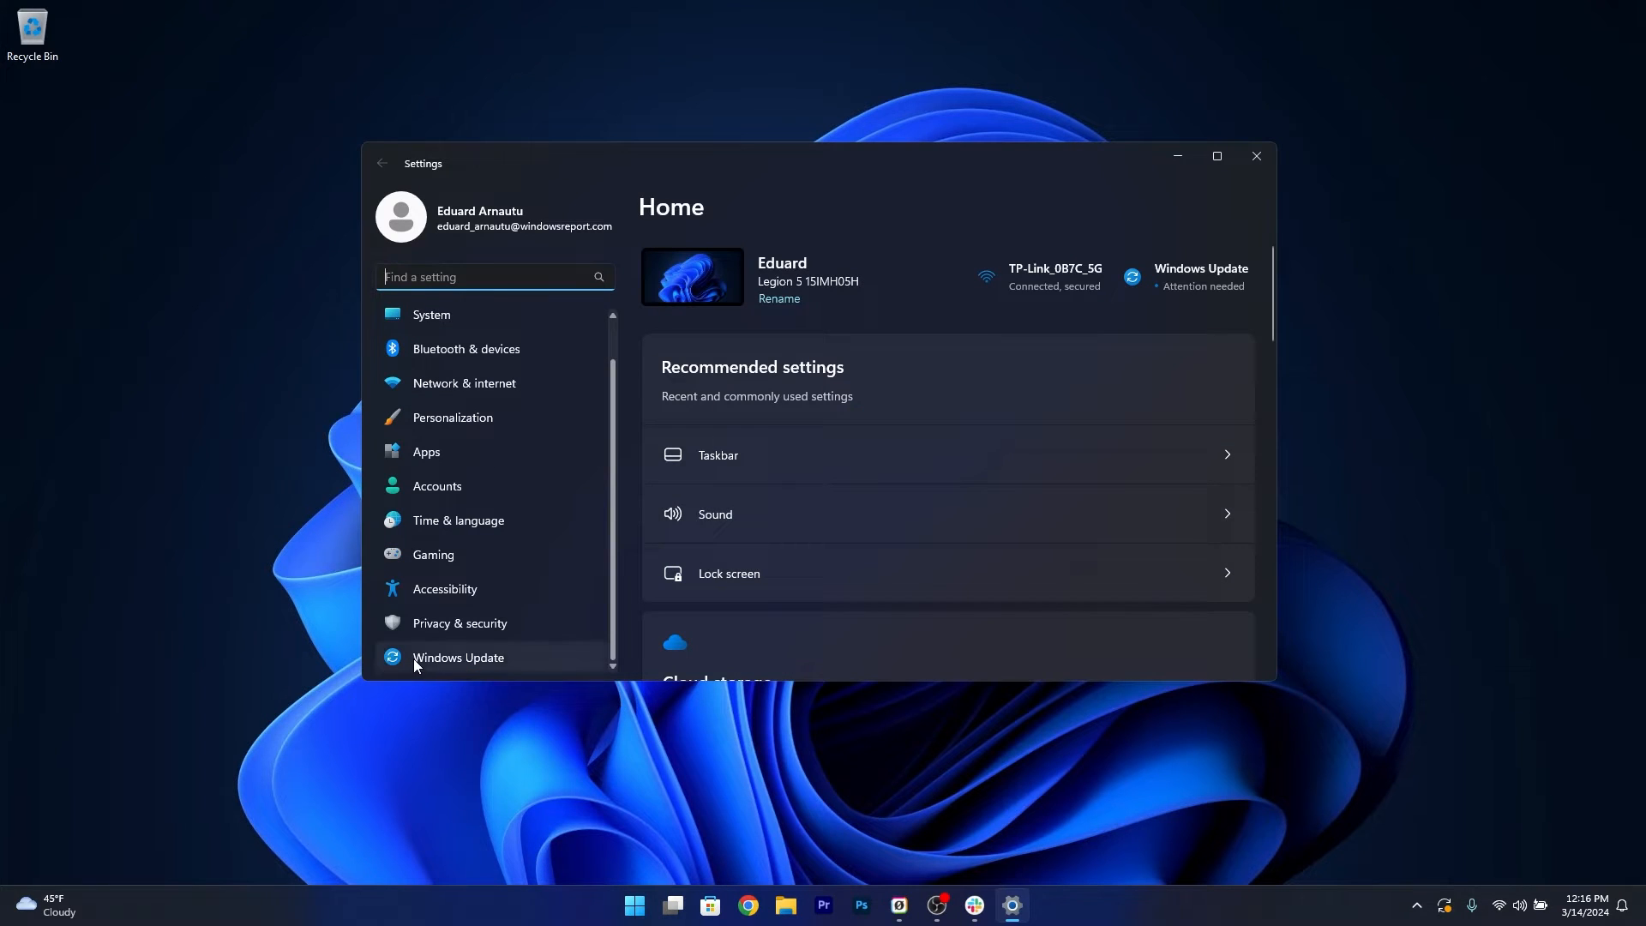
Step: Review the five removable updates under Windows Update > Uninstall updates, then close Settings
click(458, 657)
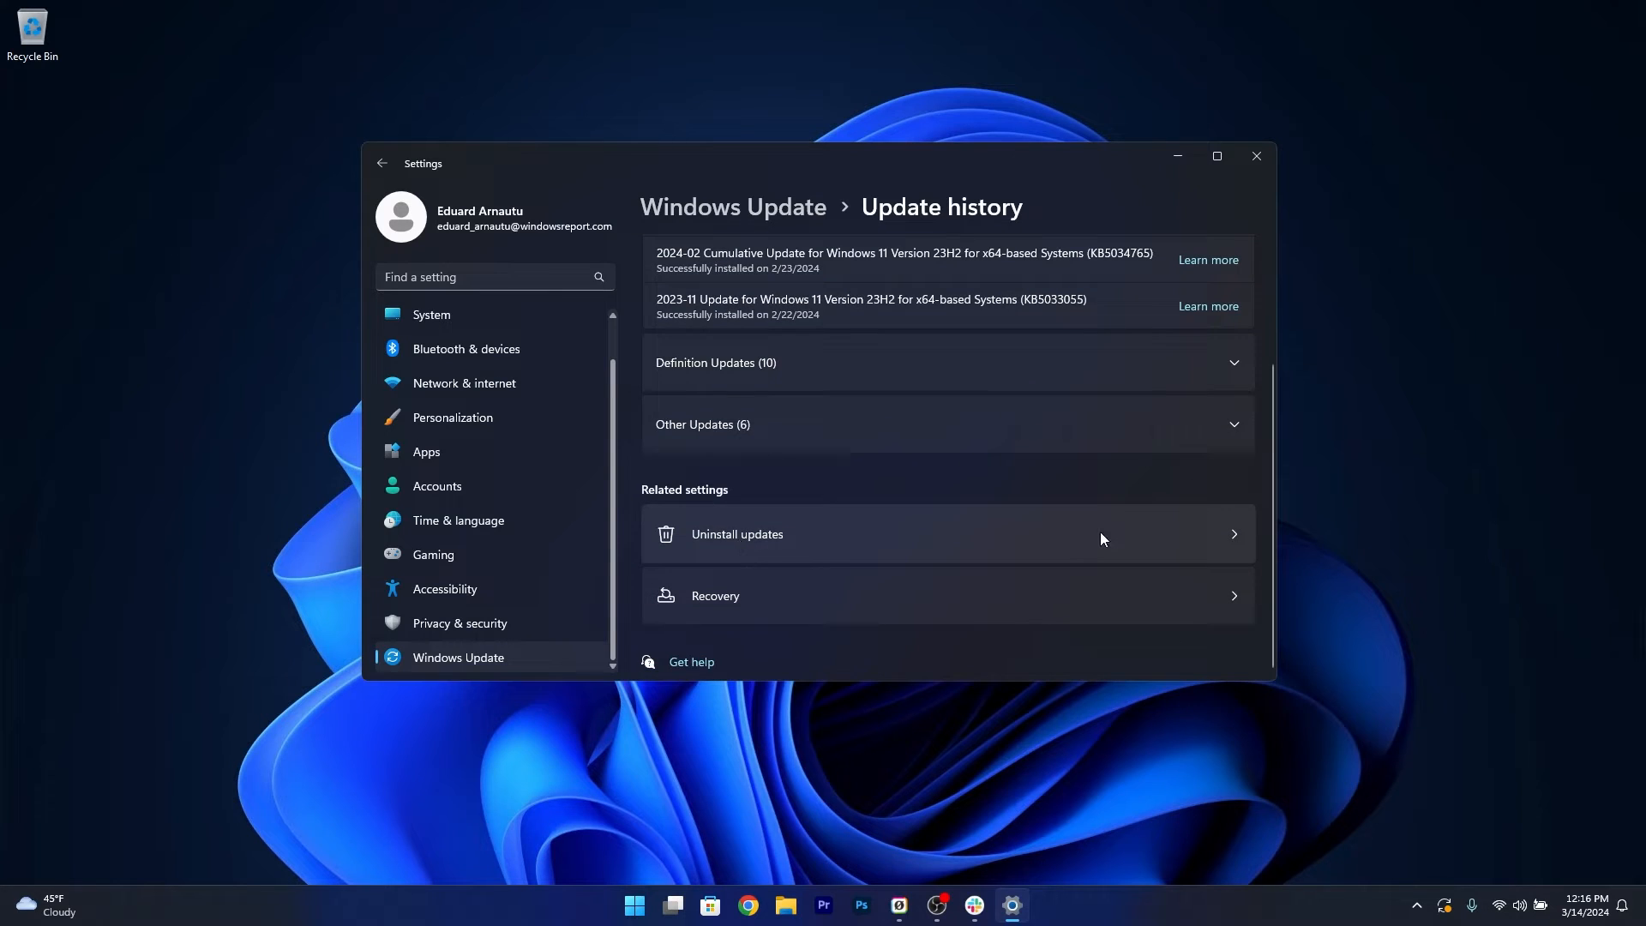
click(736, 535)
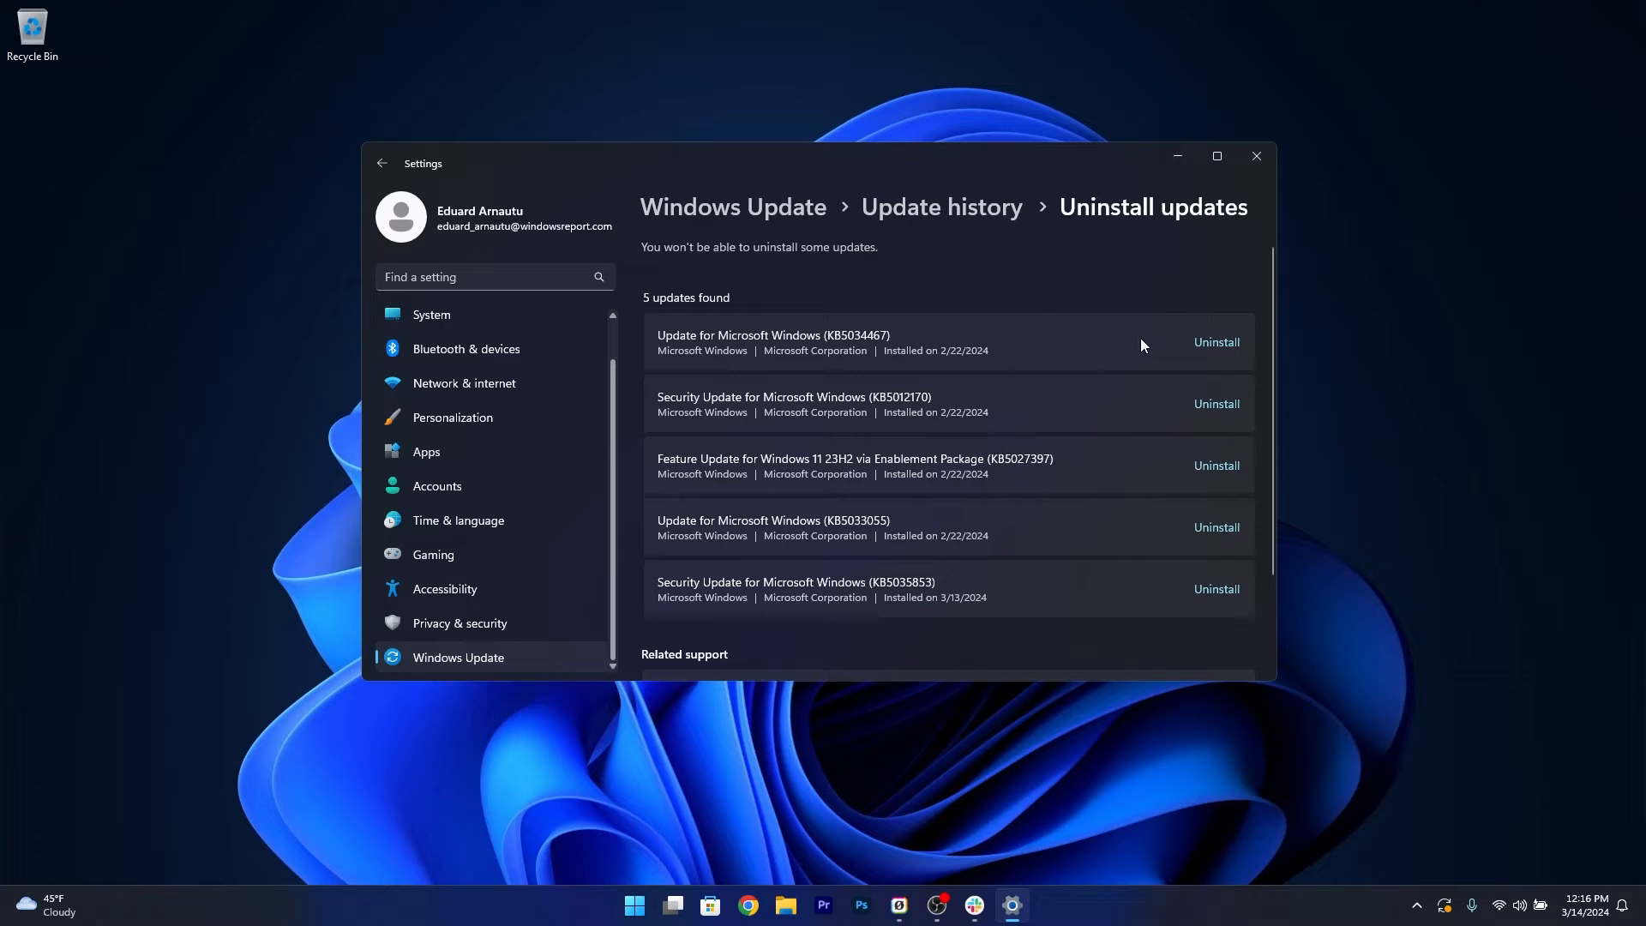
mouse_move(1216, 585)
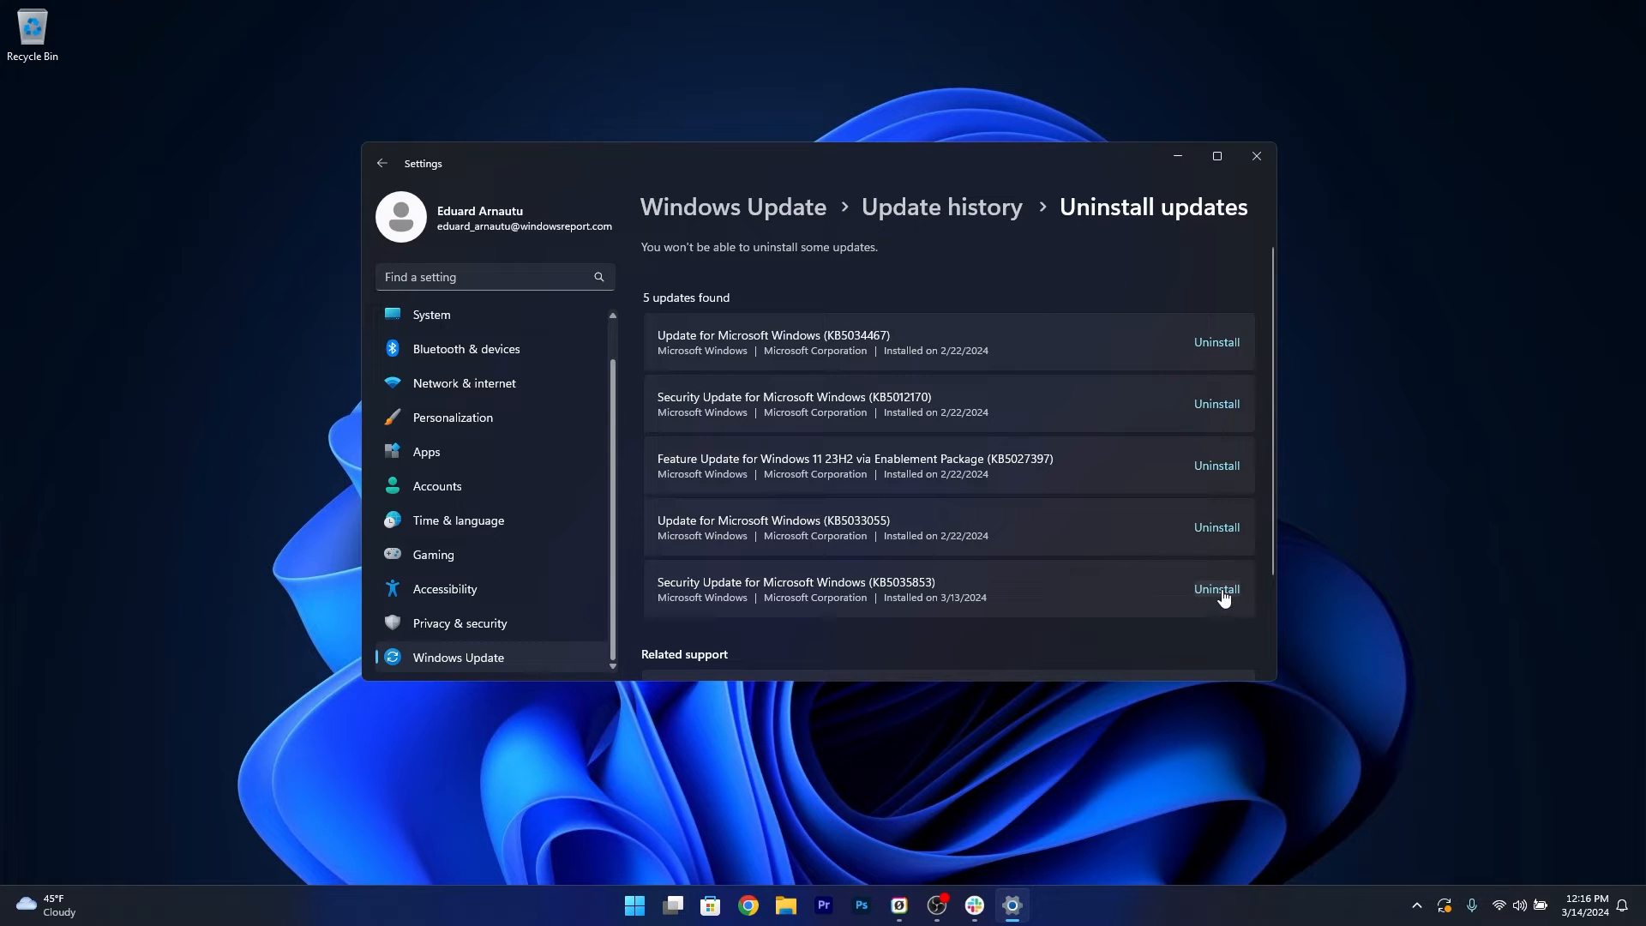
mouse_move(1257, 156)
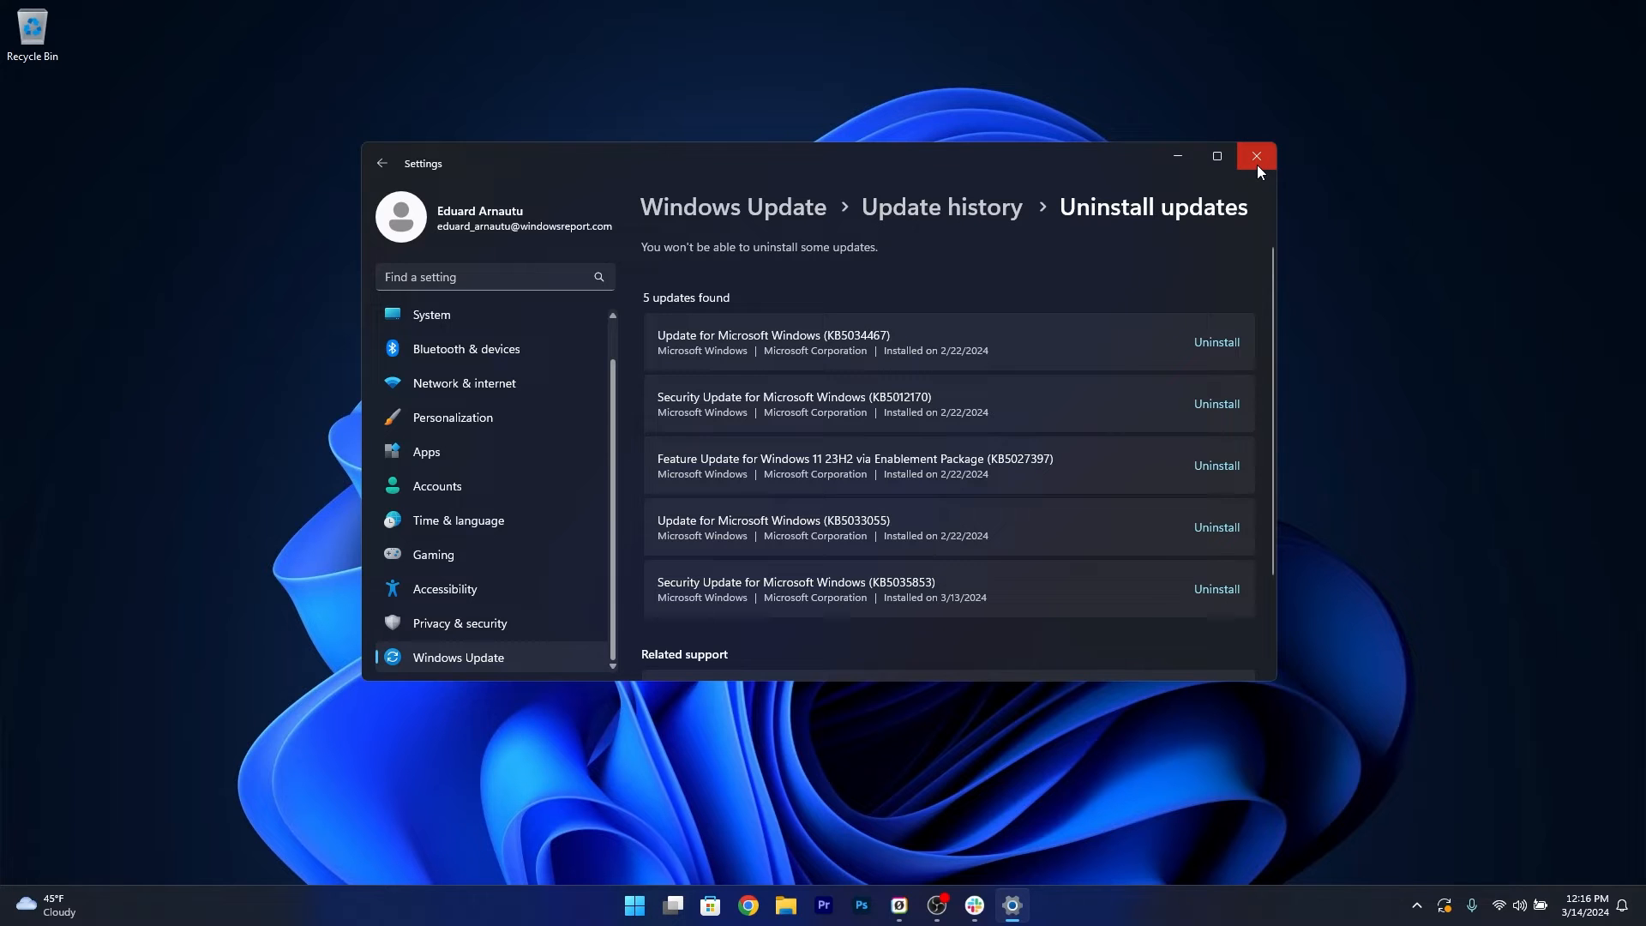
click(1256, 156)
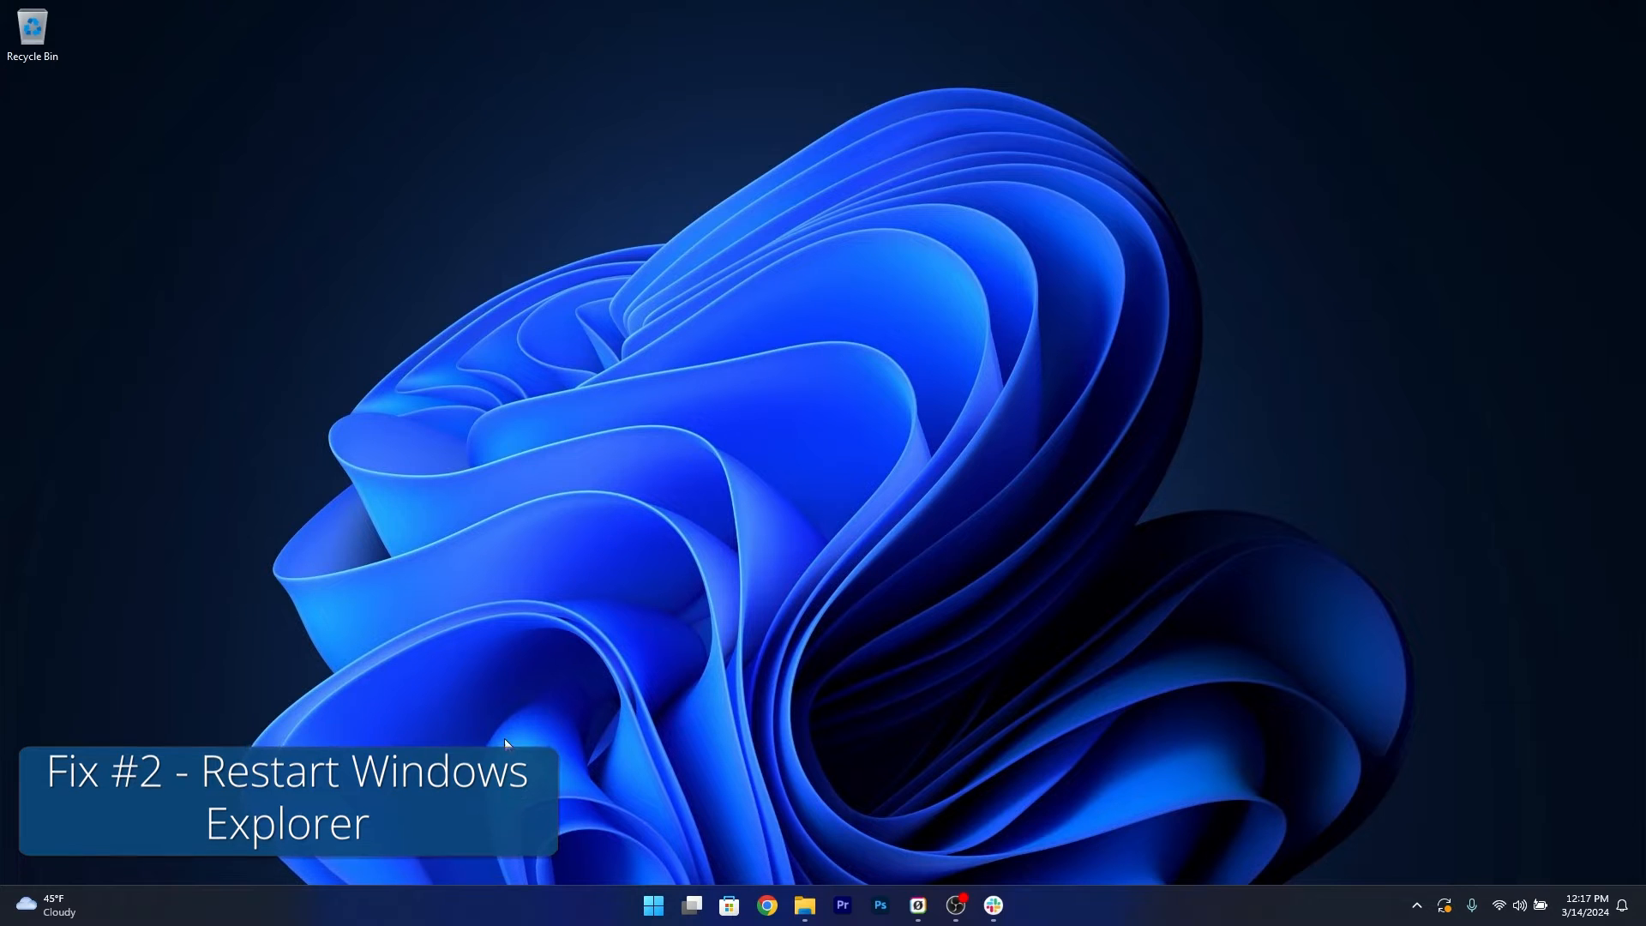
right_click(653, 906)
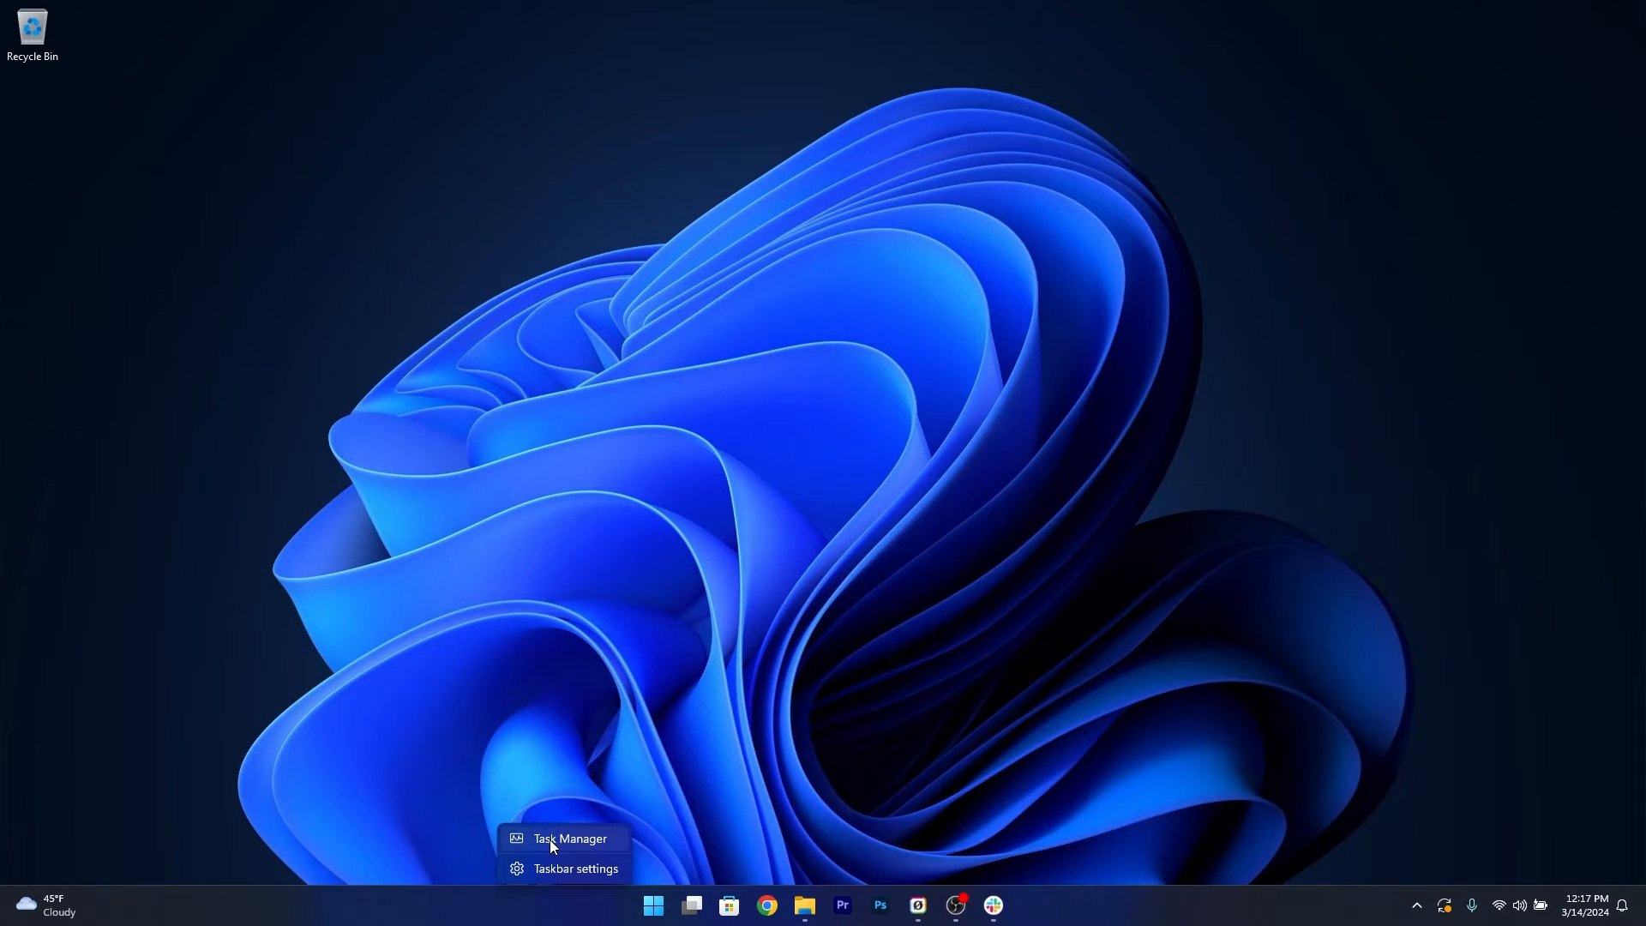
click(569, 838)
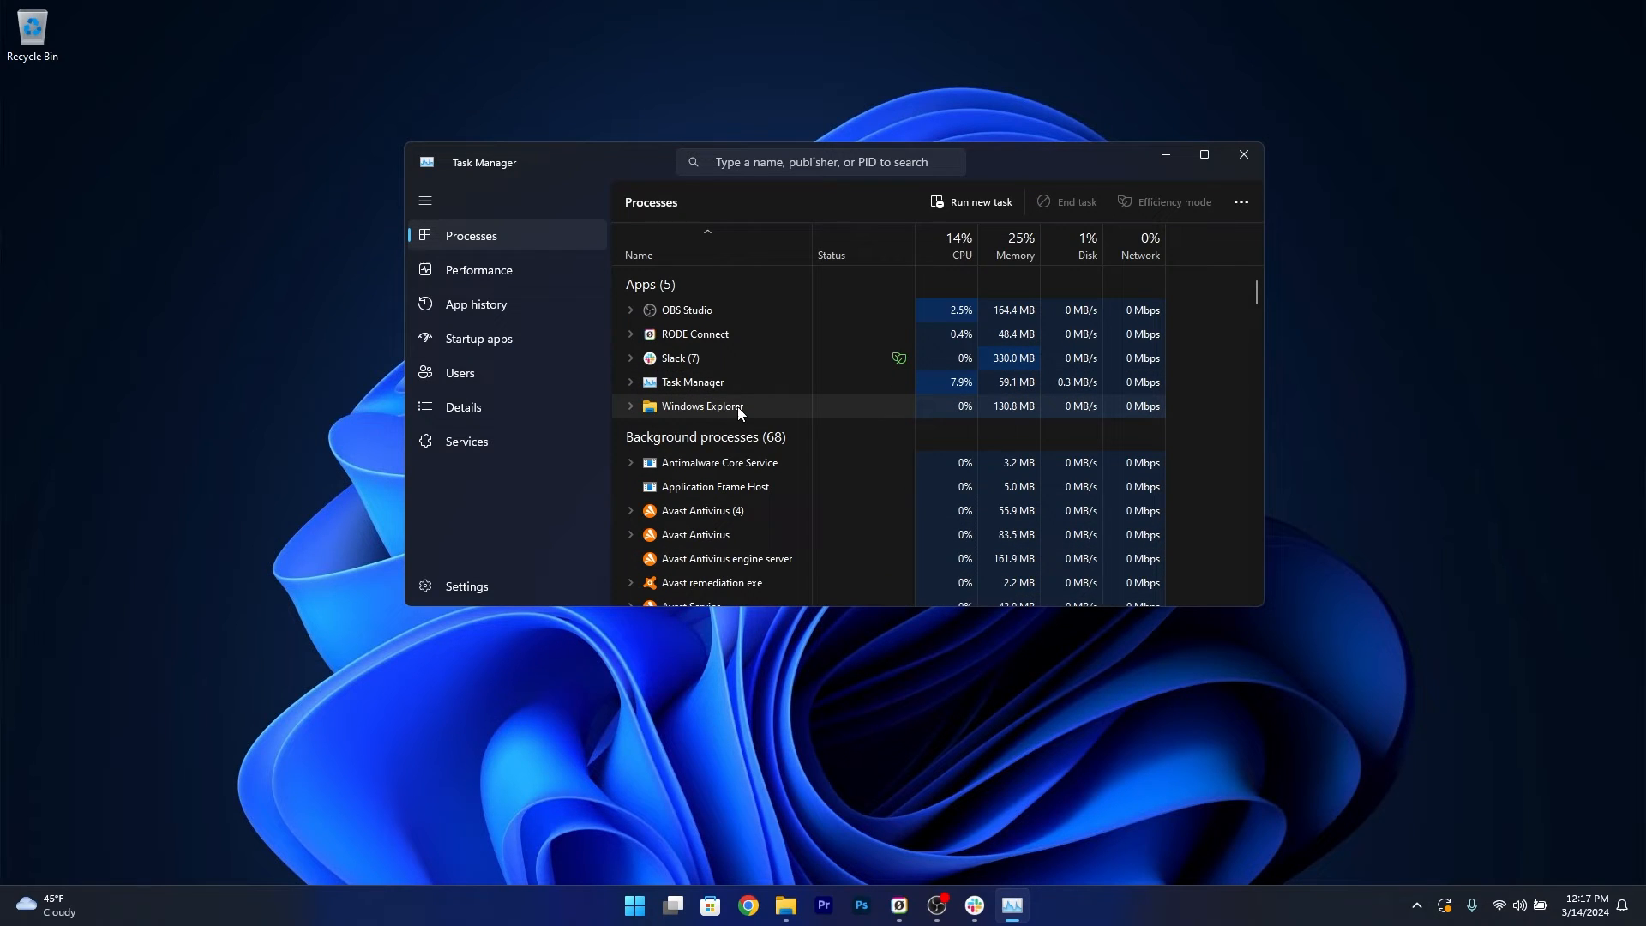
right_click(701, 406)
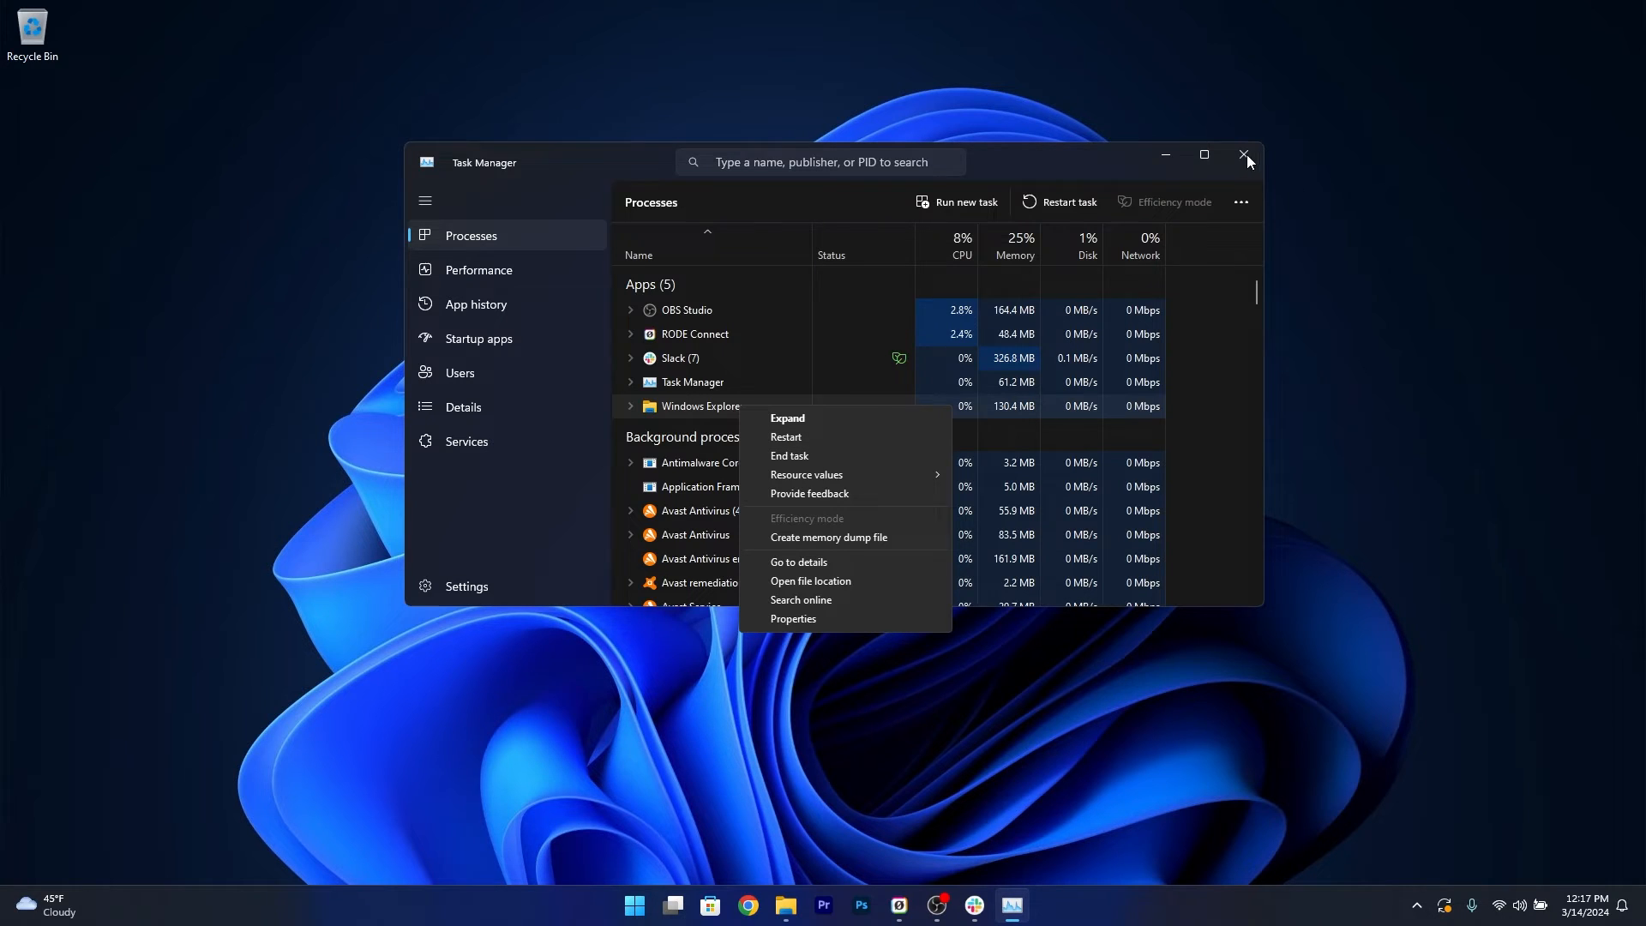
click(1245, 154)
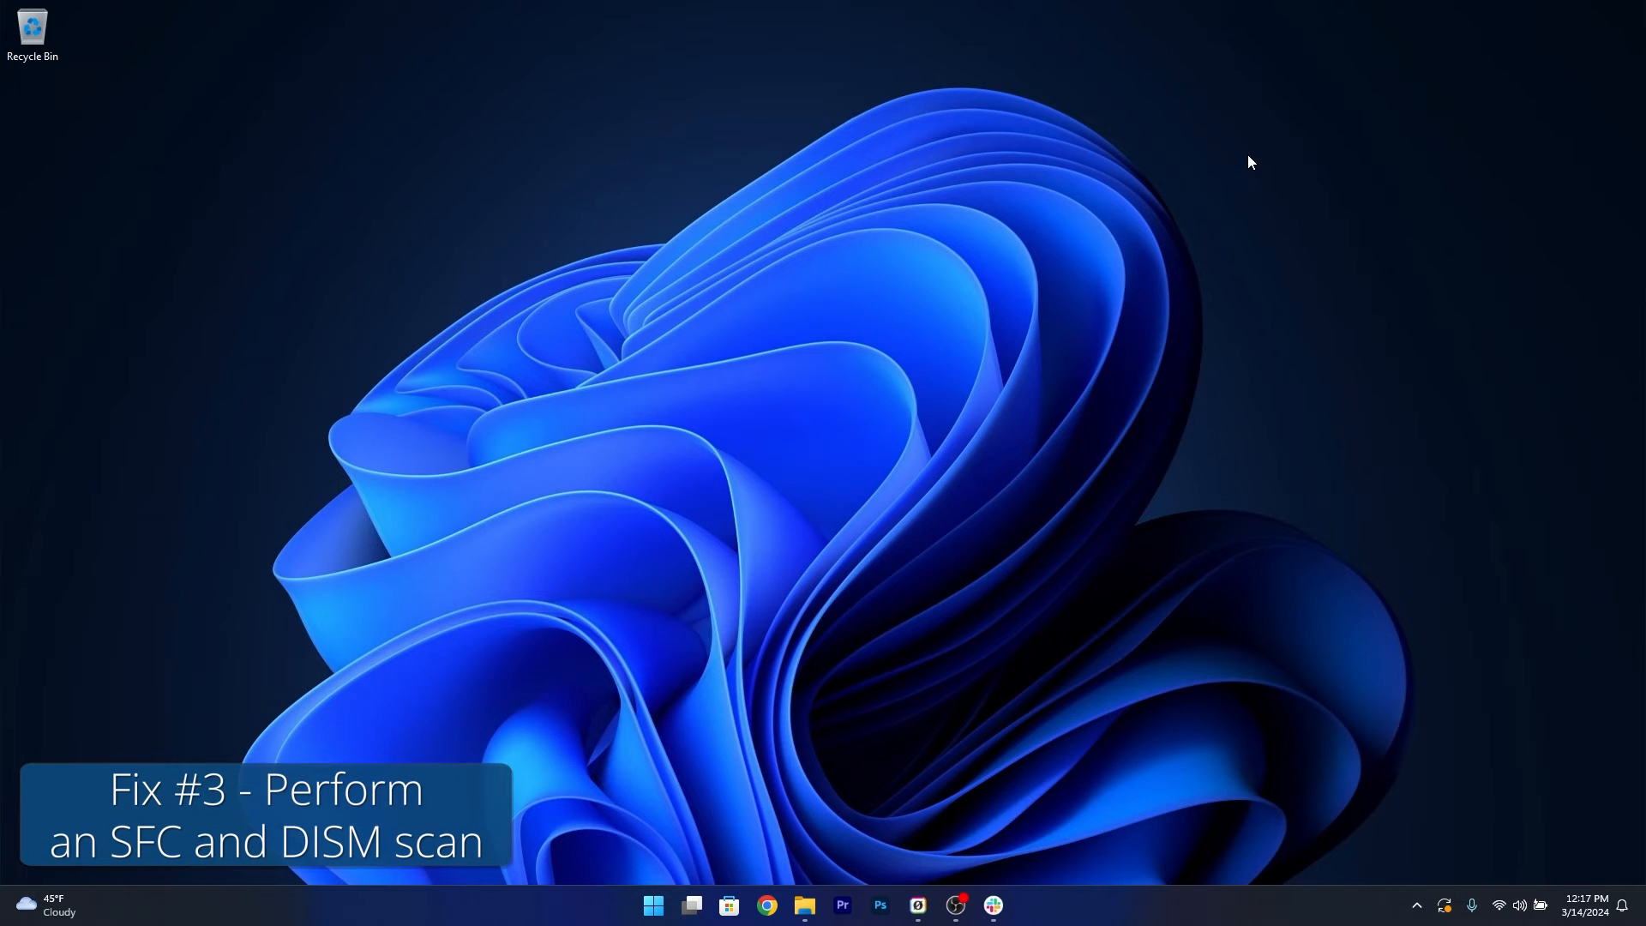
mouse_move(460, 683)
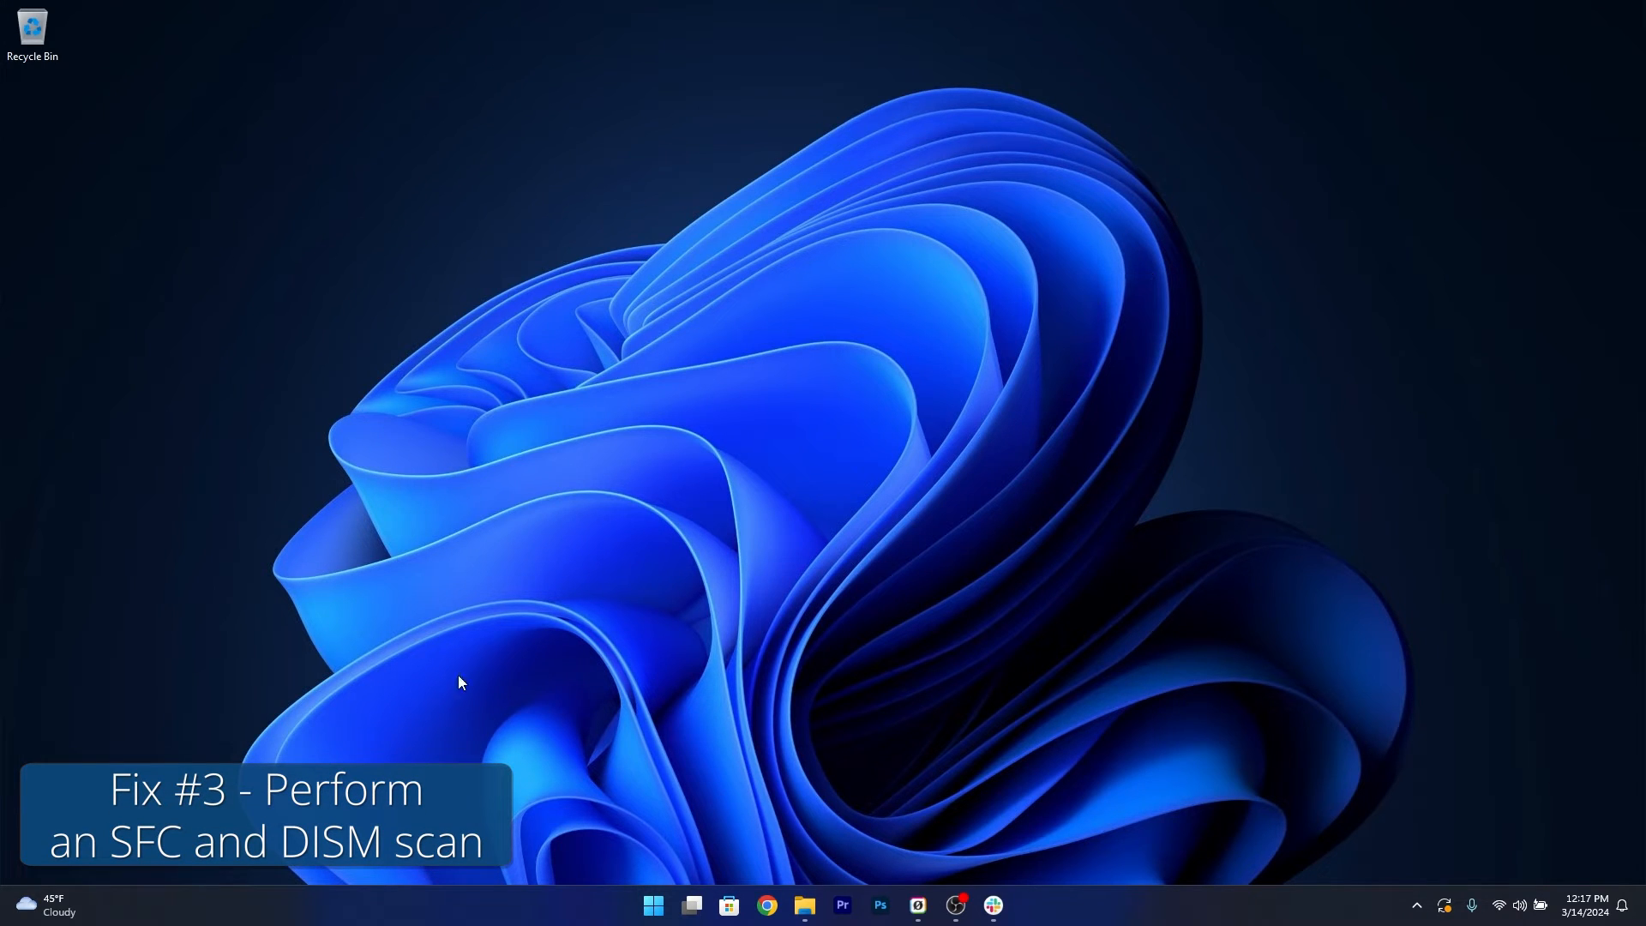
click(653, 905)
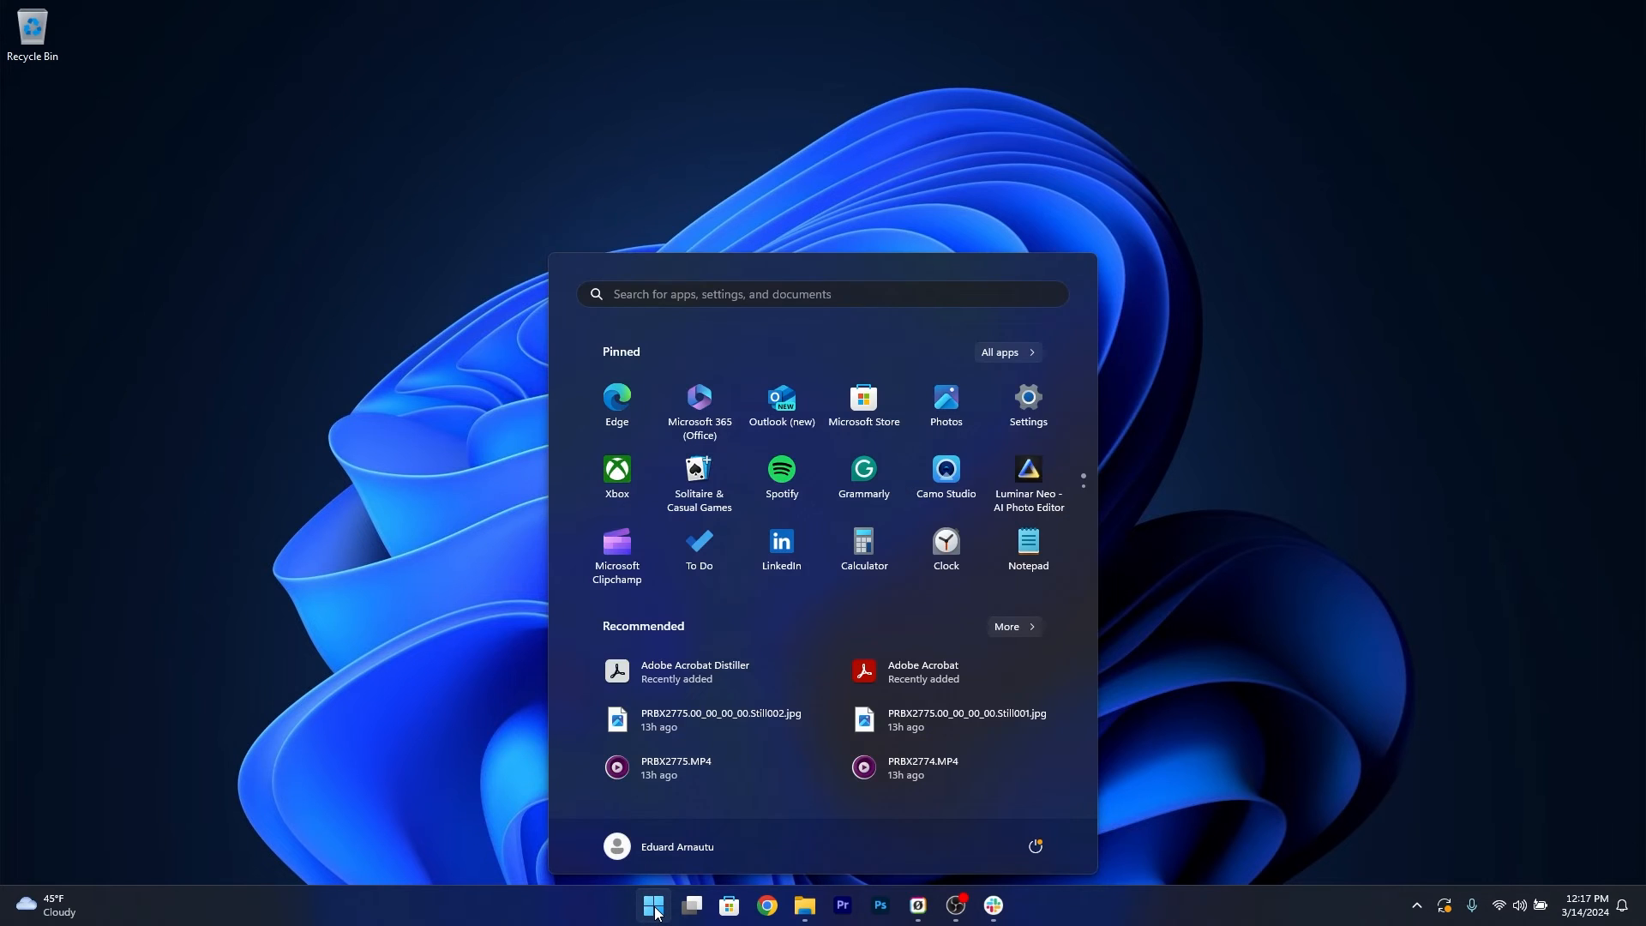
text(cmd)
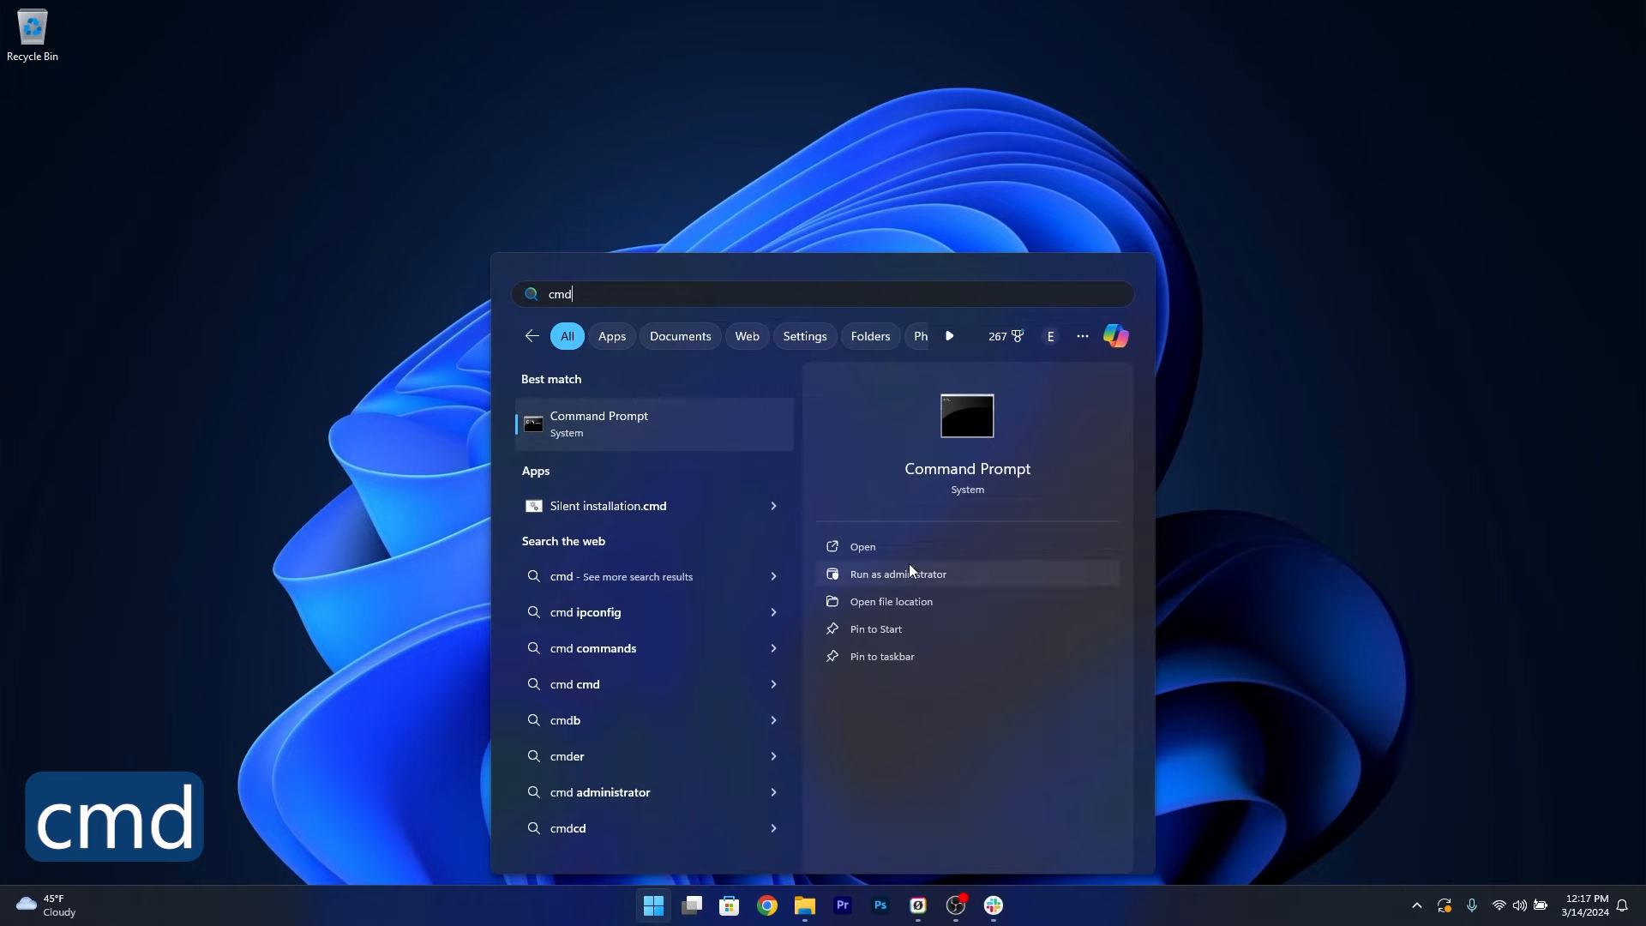
click(897, 573)
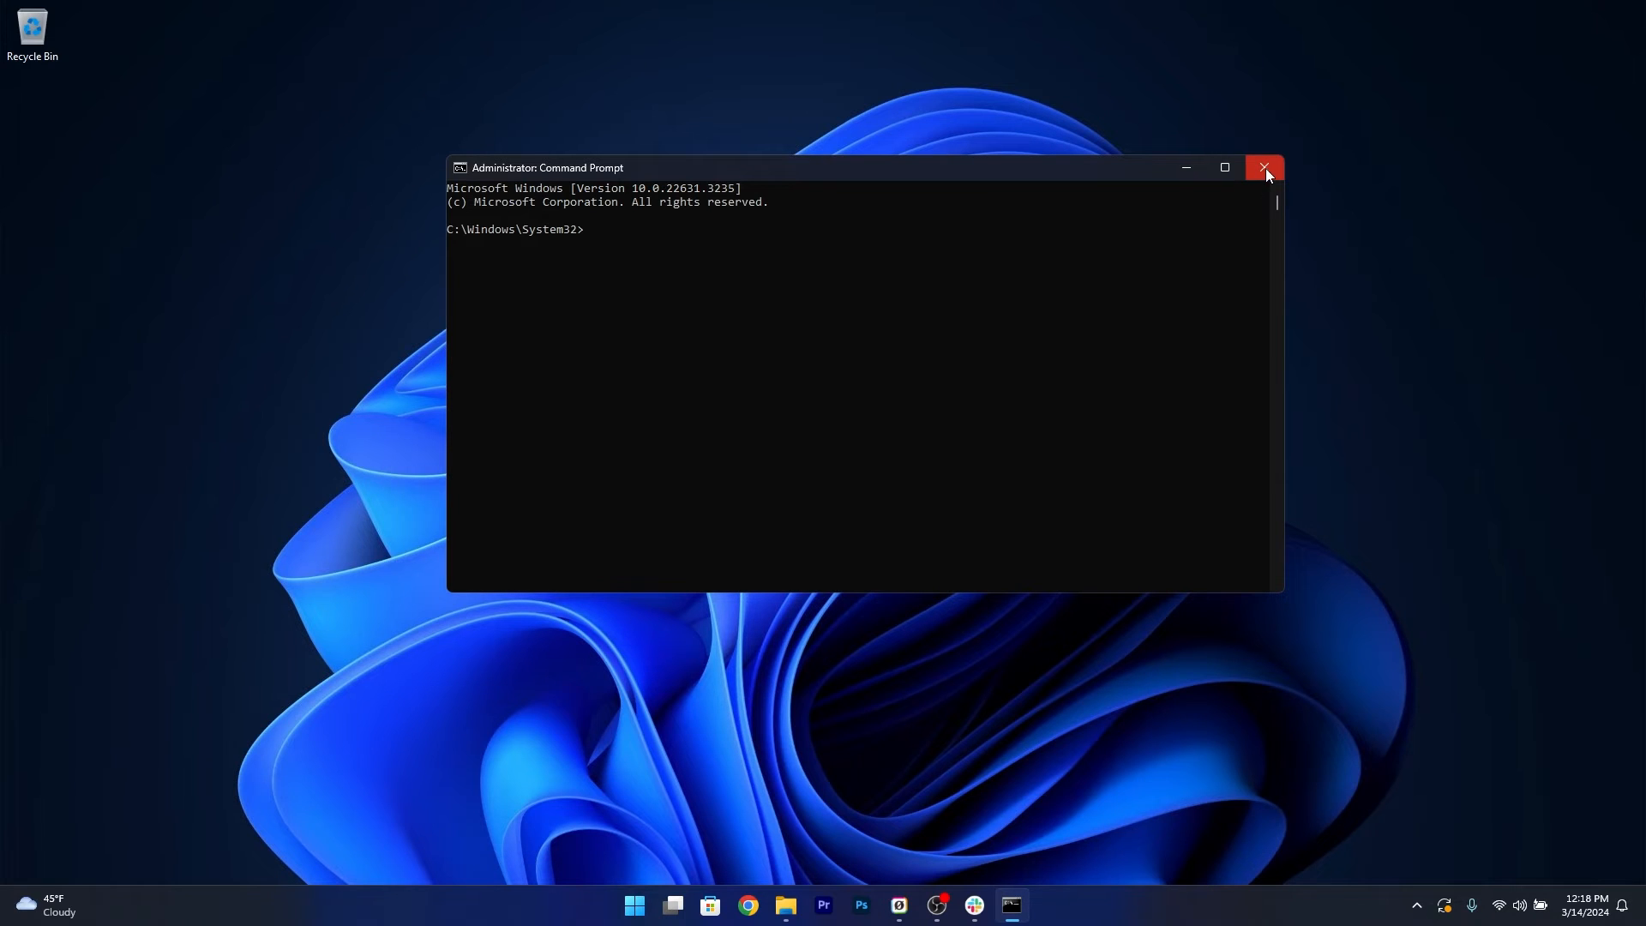
click(1264, 167)
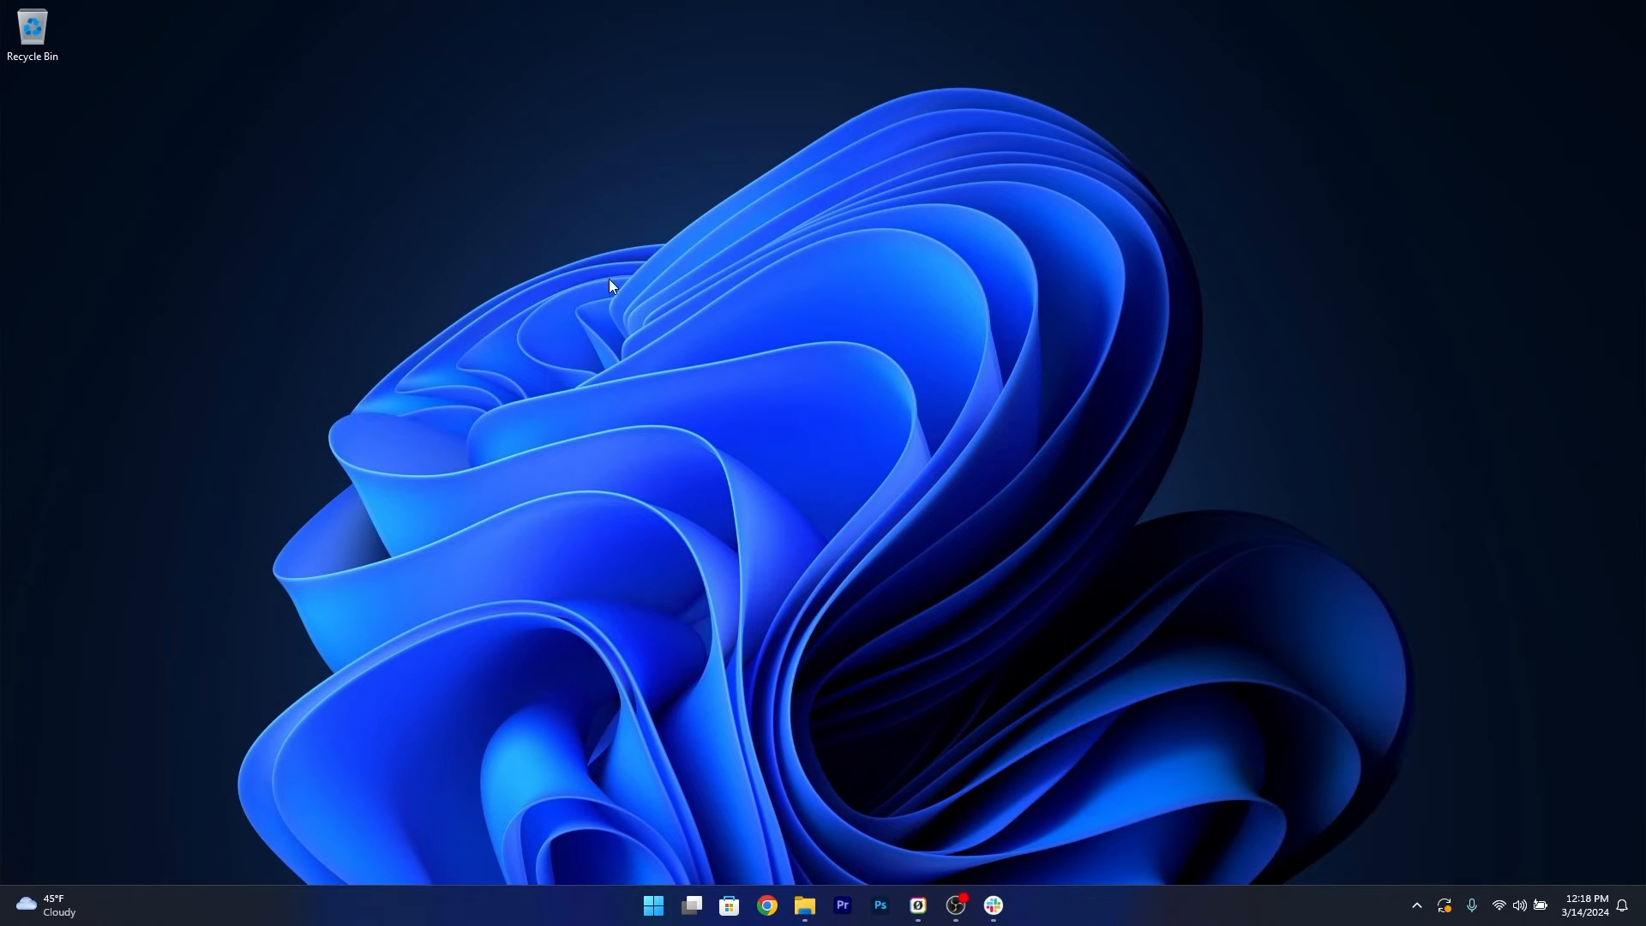
right_click(612, 285)
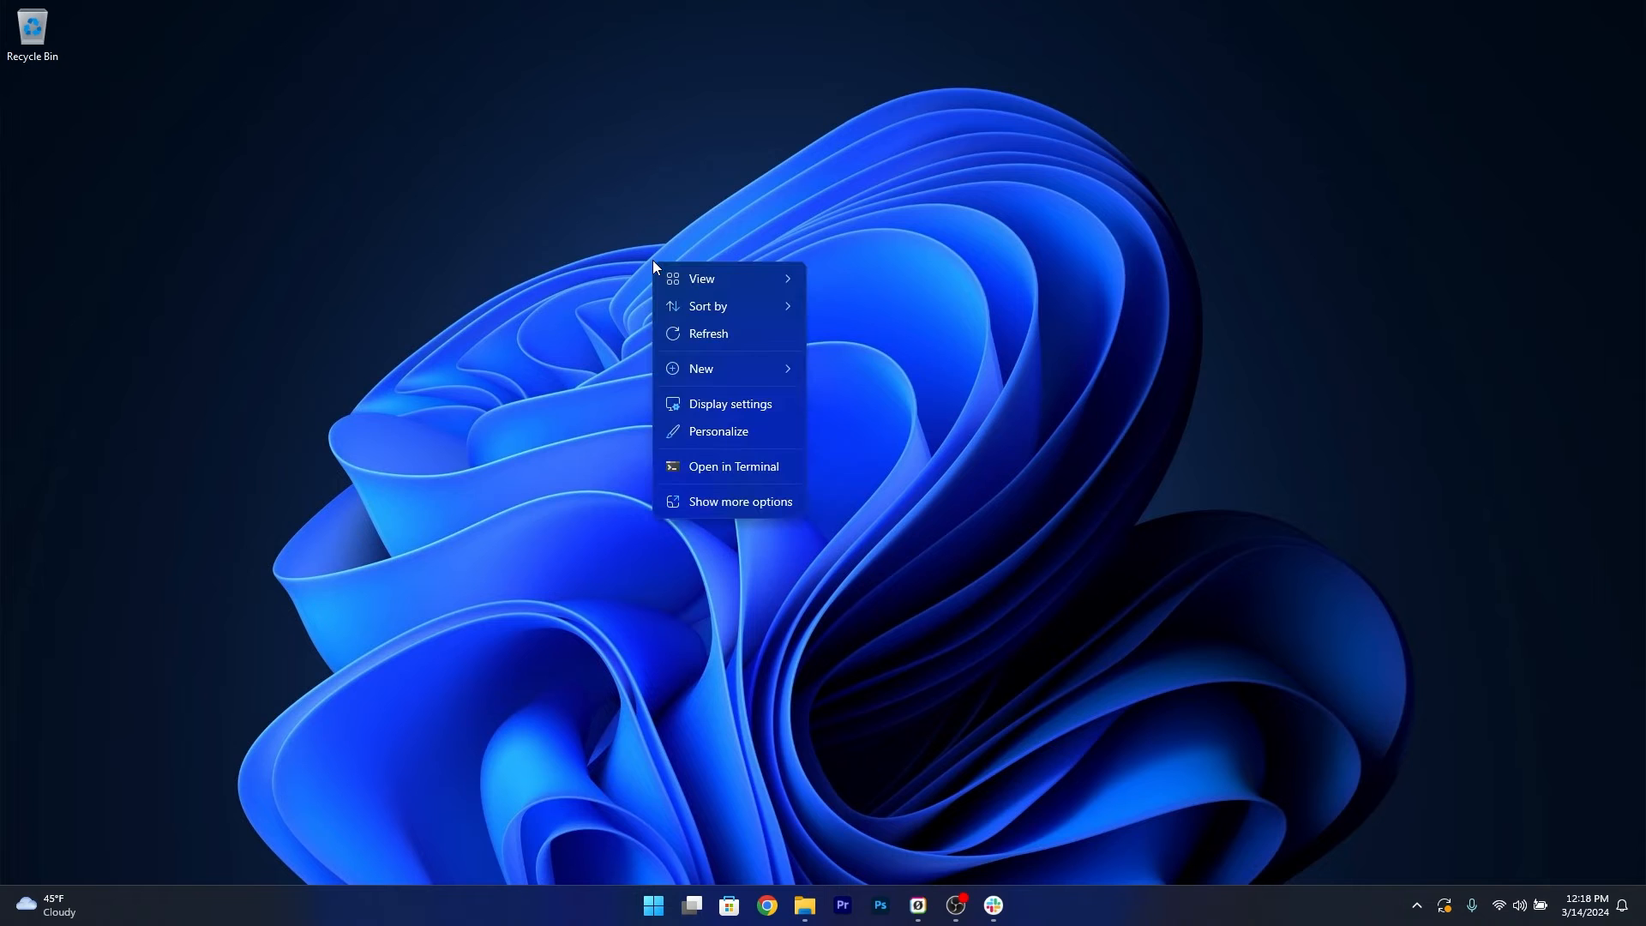
click(719, 433)
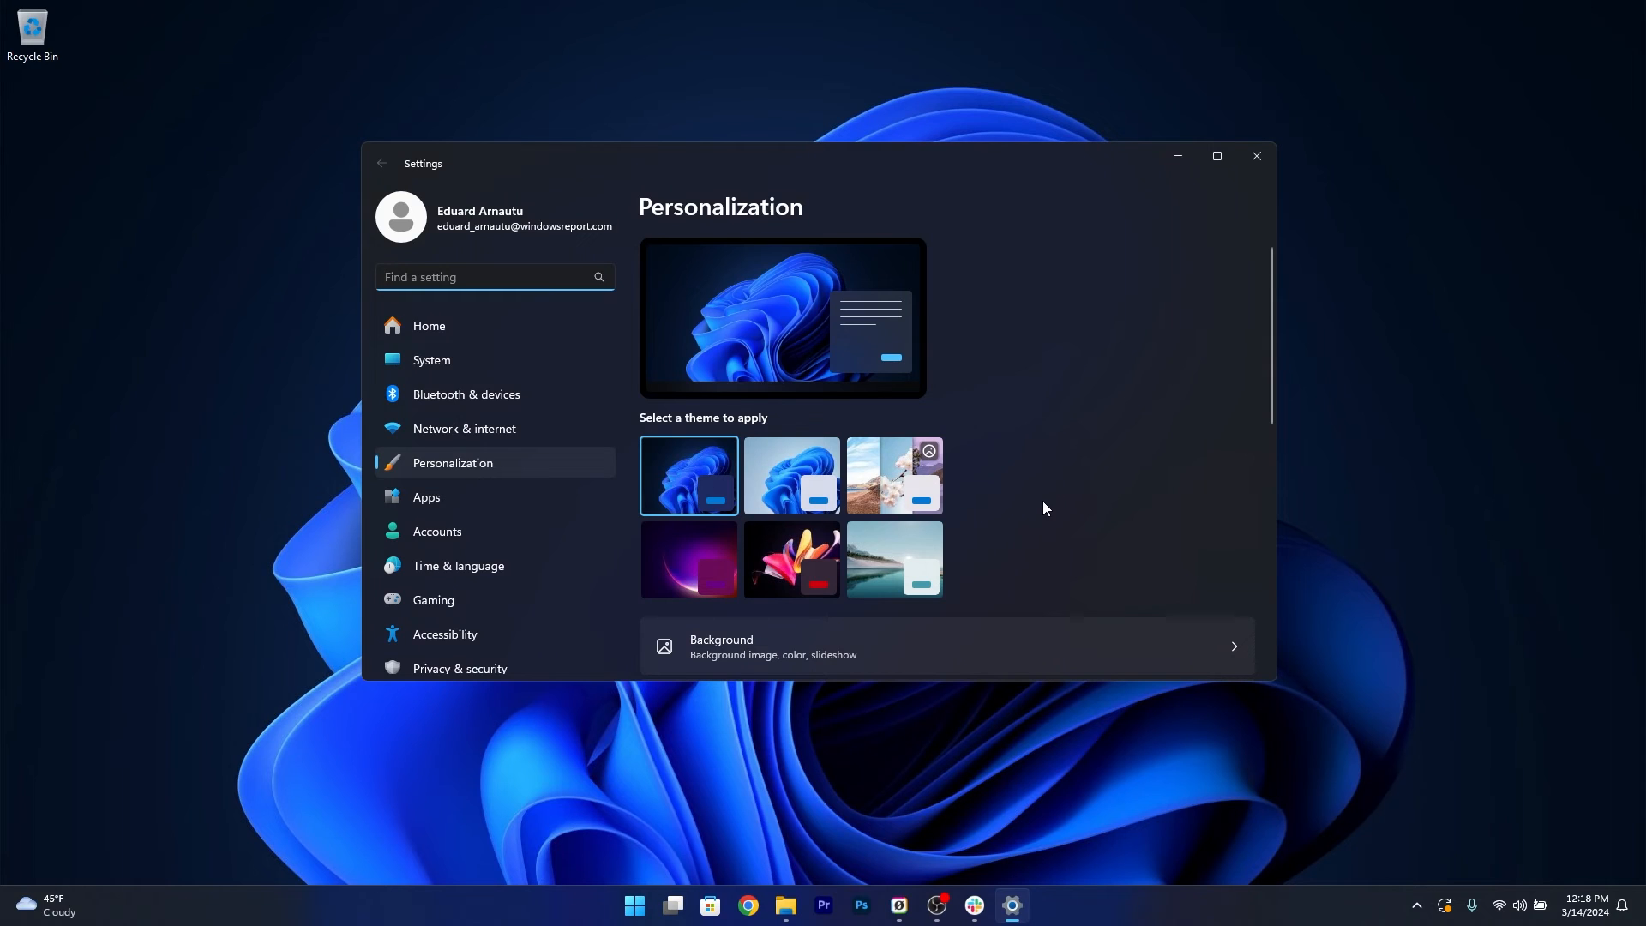
click(484, 279)
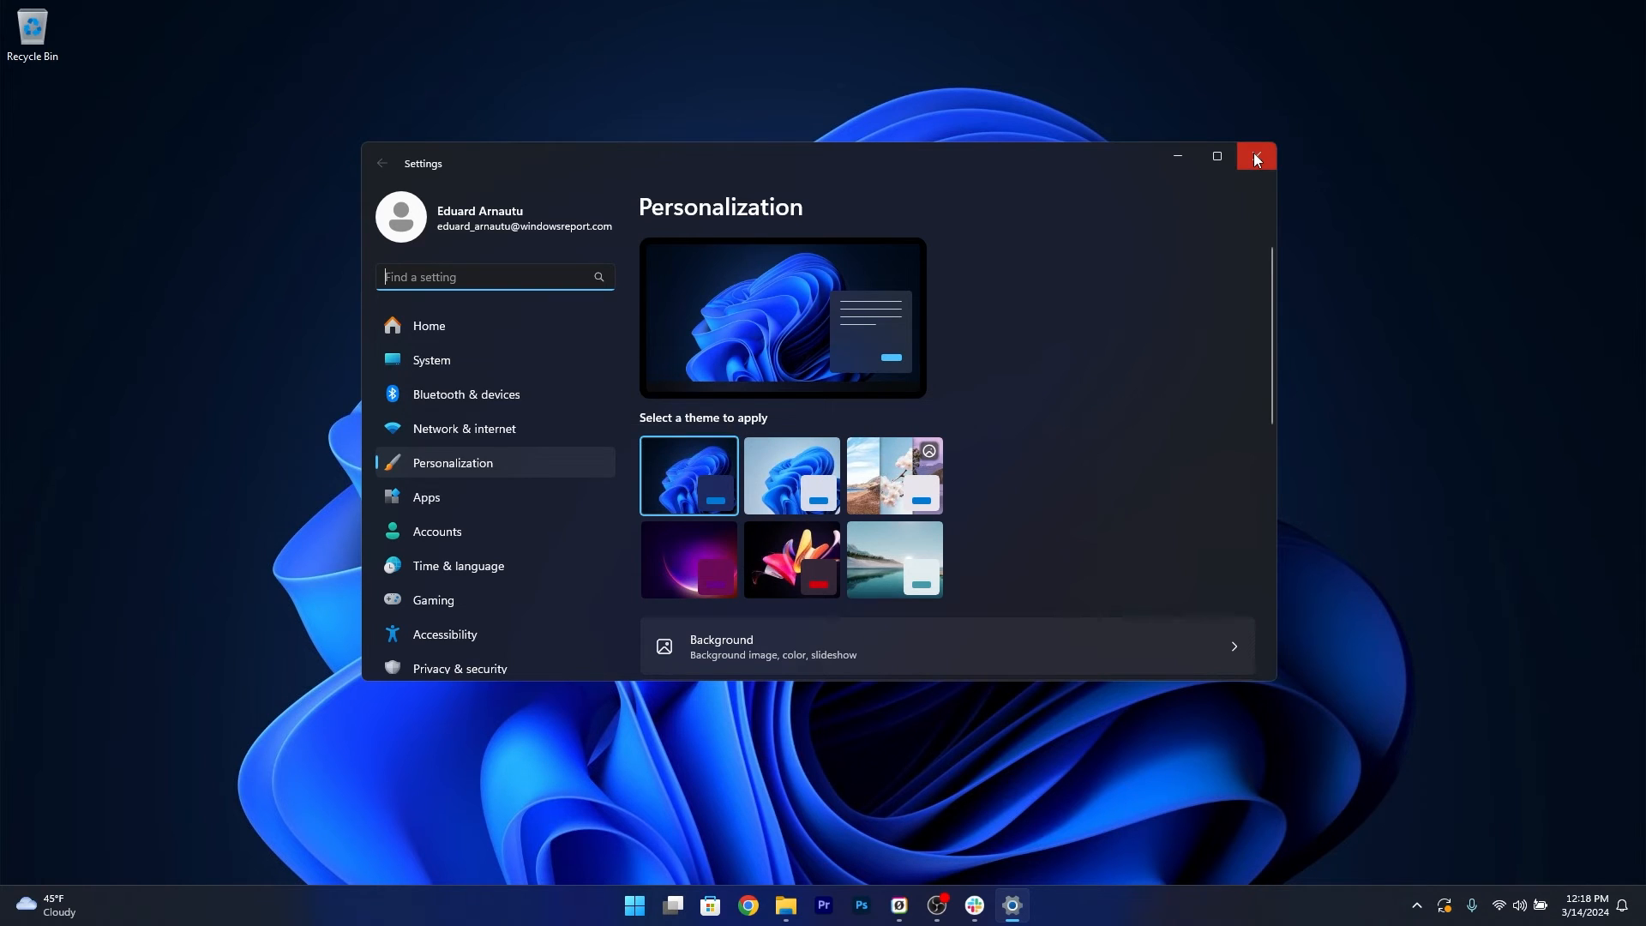
click(1255, 156)
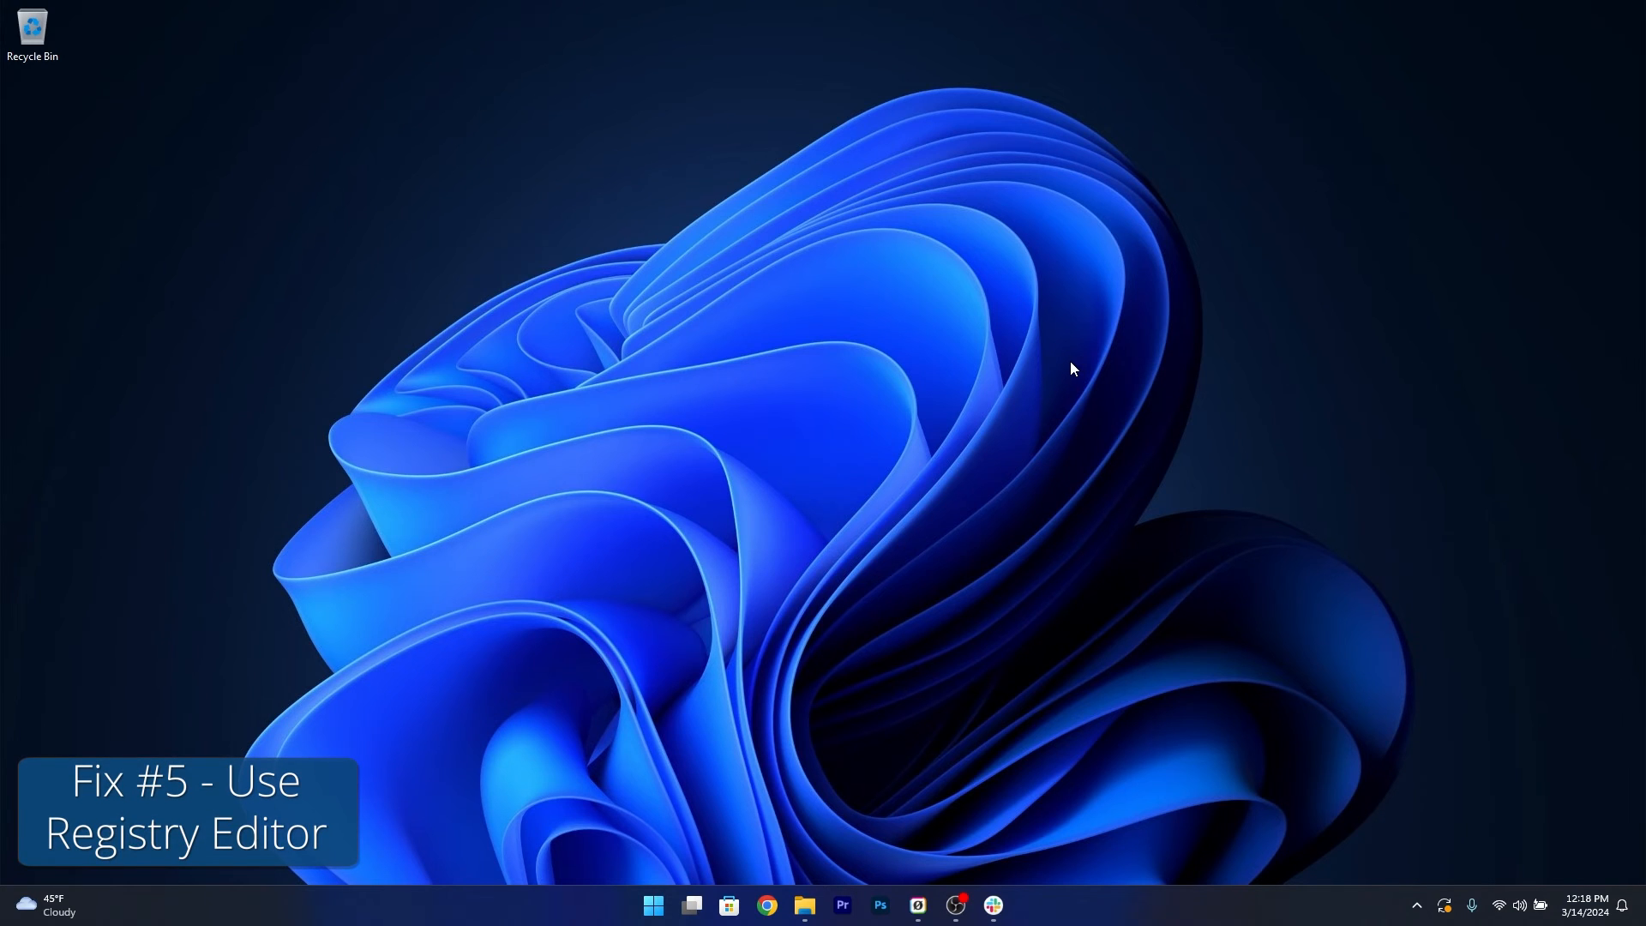
mouse_move(916, 451)
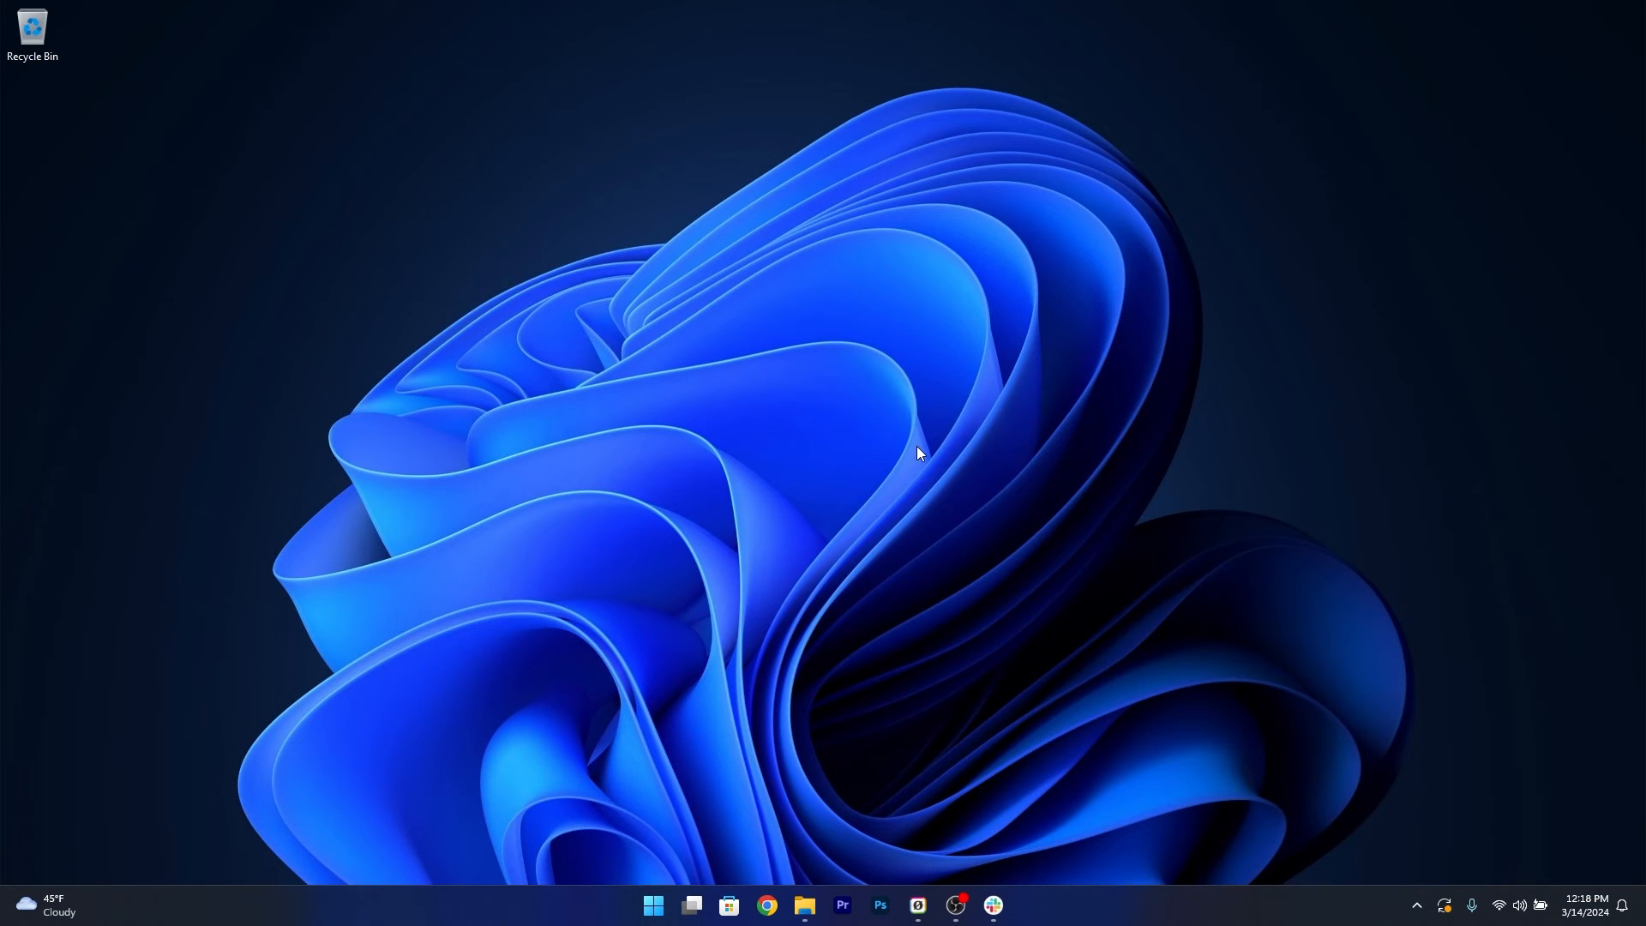
mouse_move(909, 445)
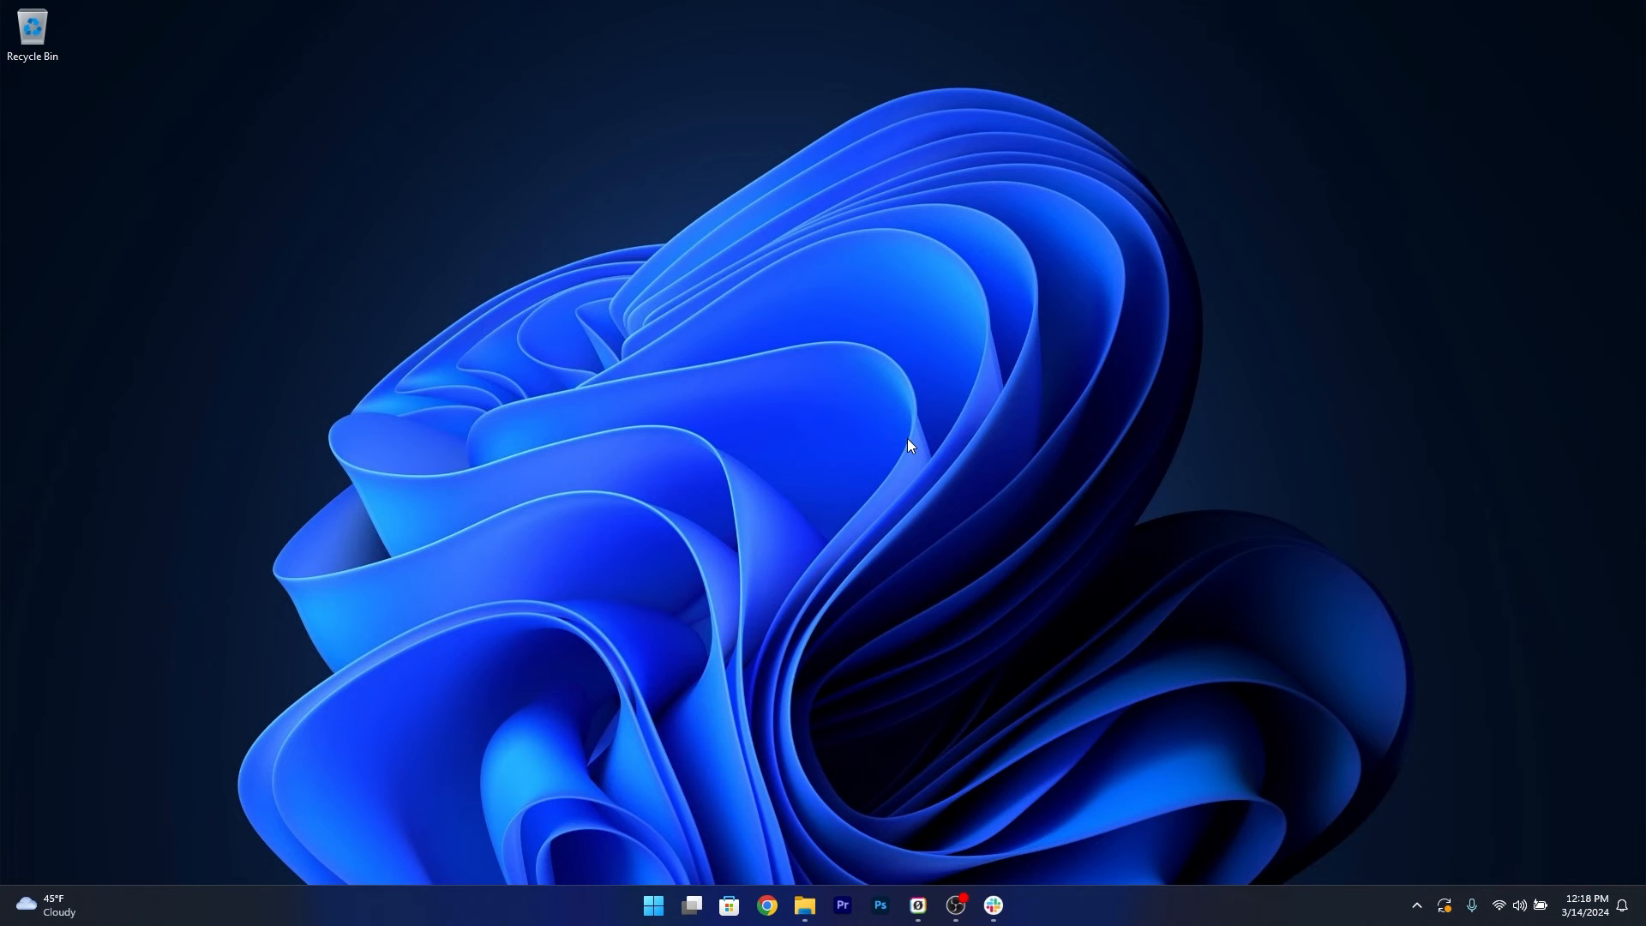
Step: Launch Registry Editor via Start search for regedit
click(652, 911)
text(regedit)
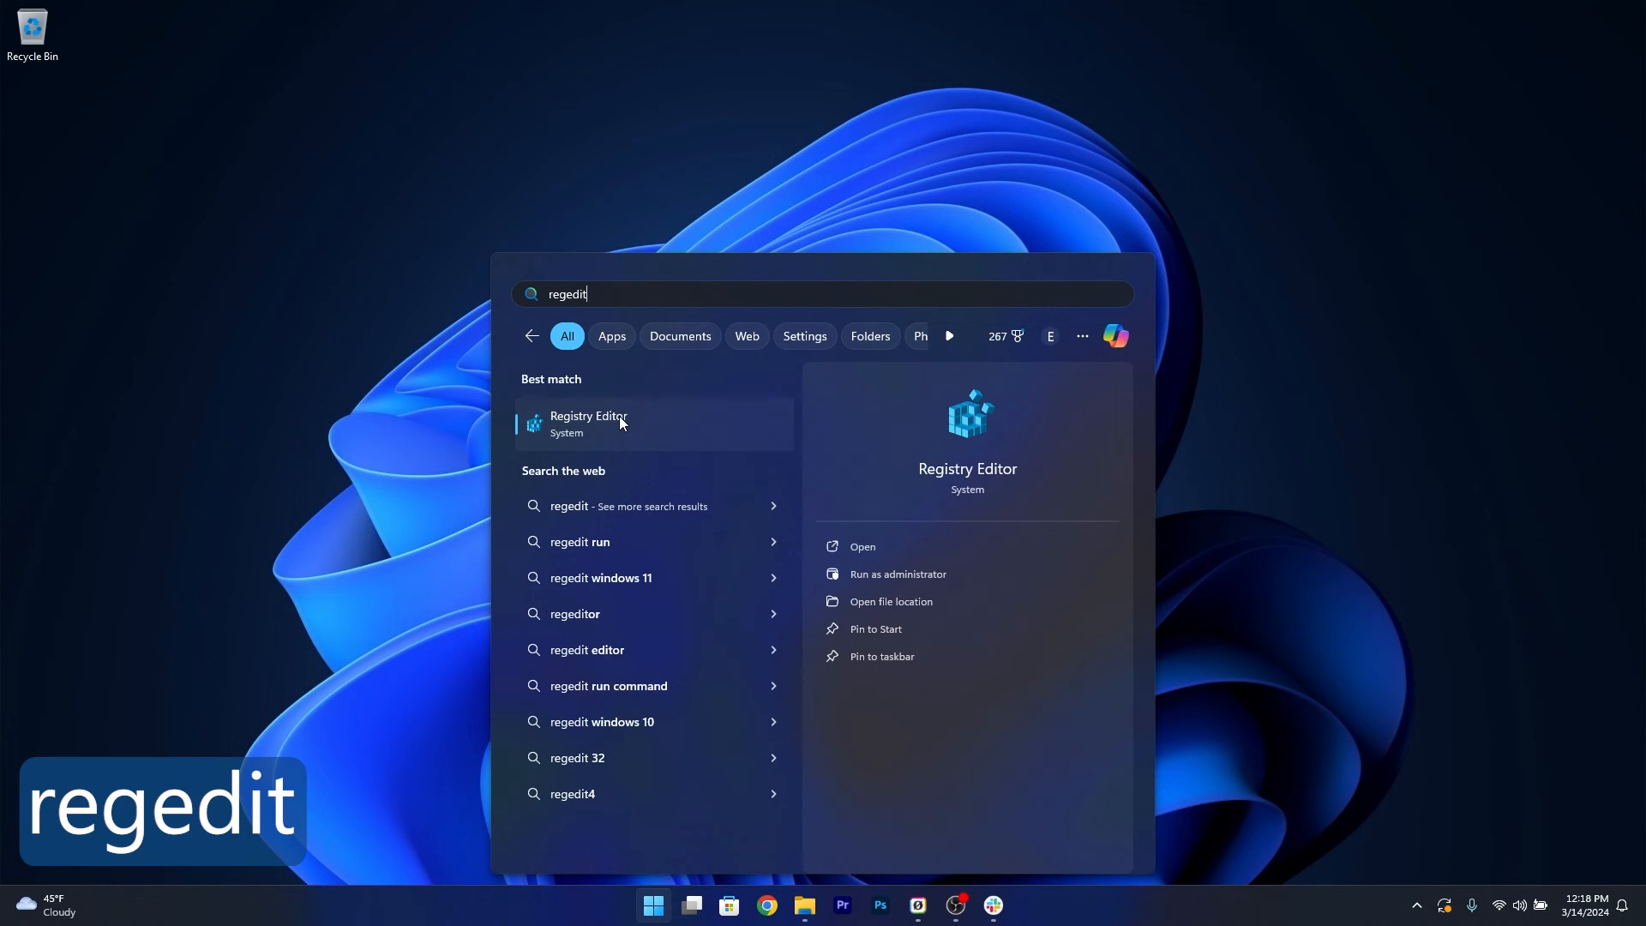
click(589, 424)
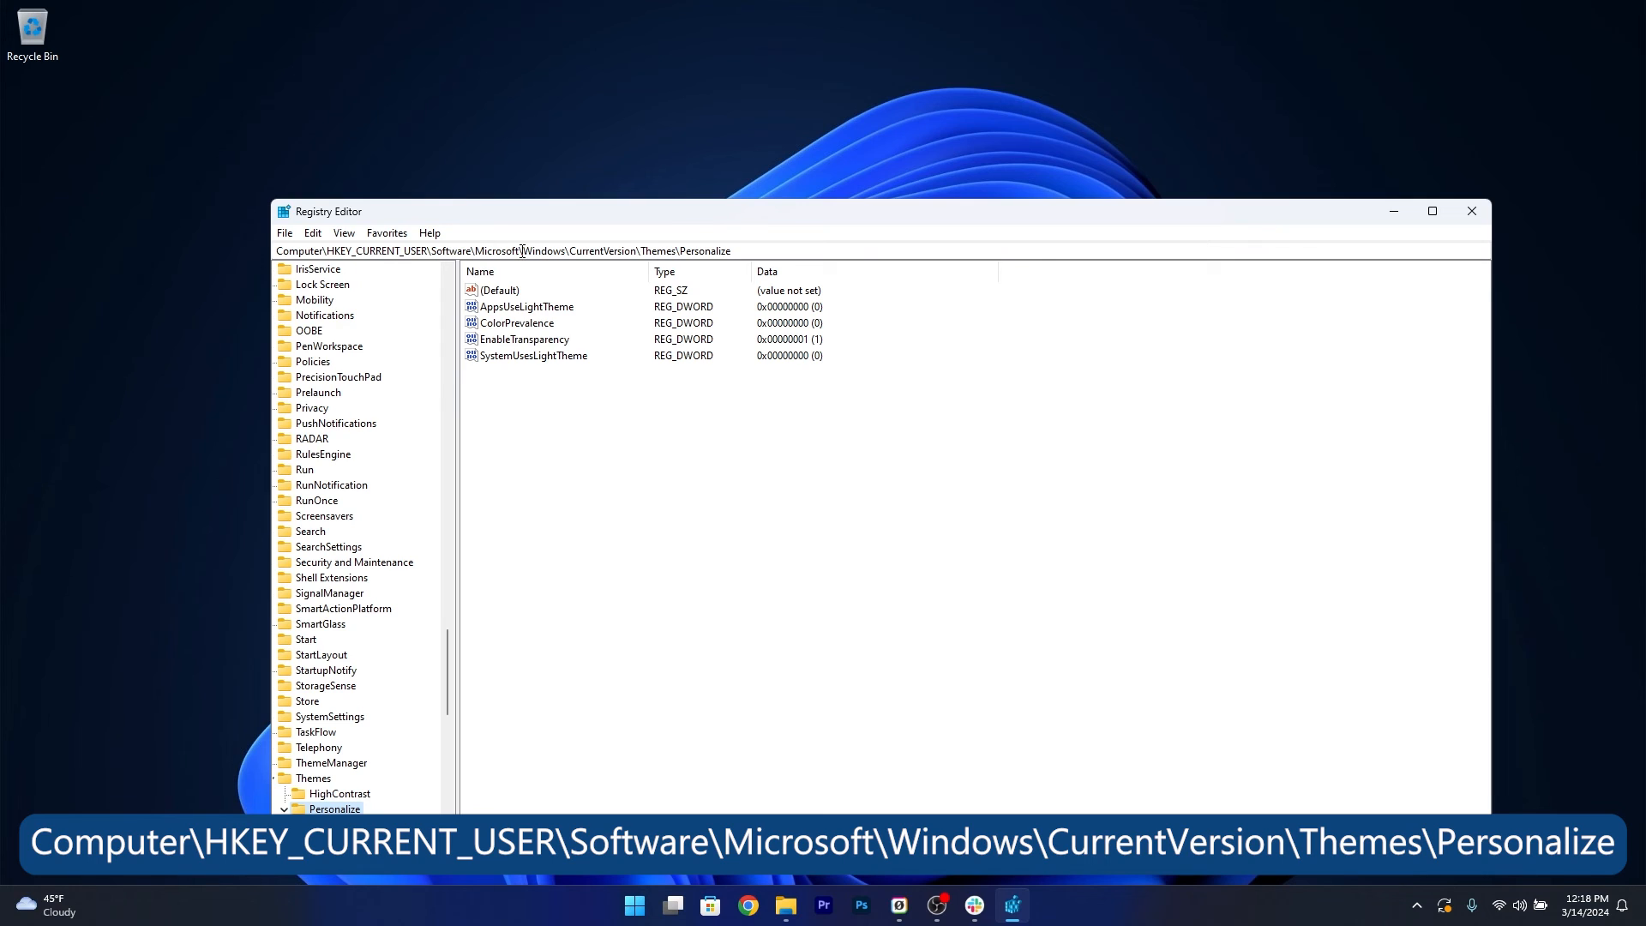
mouse_move(585, 250)
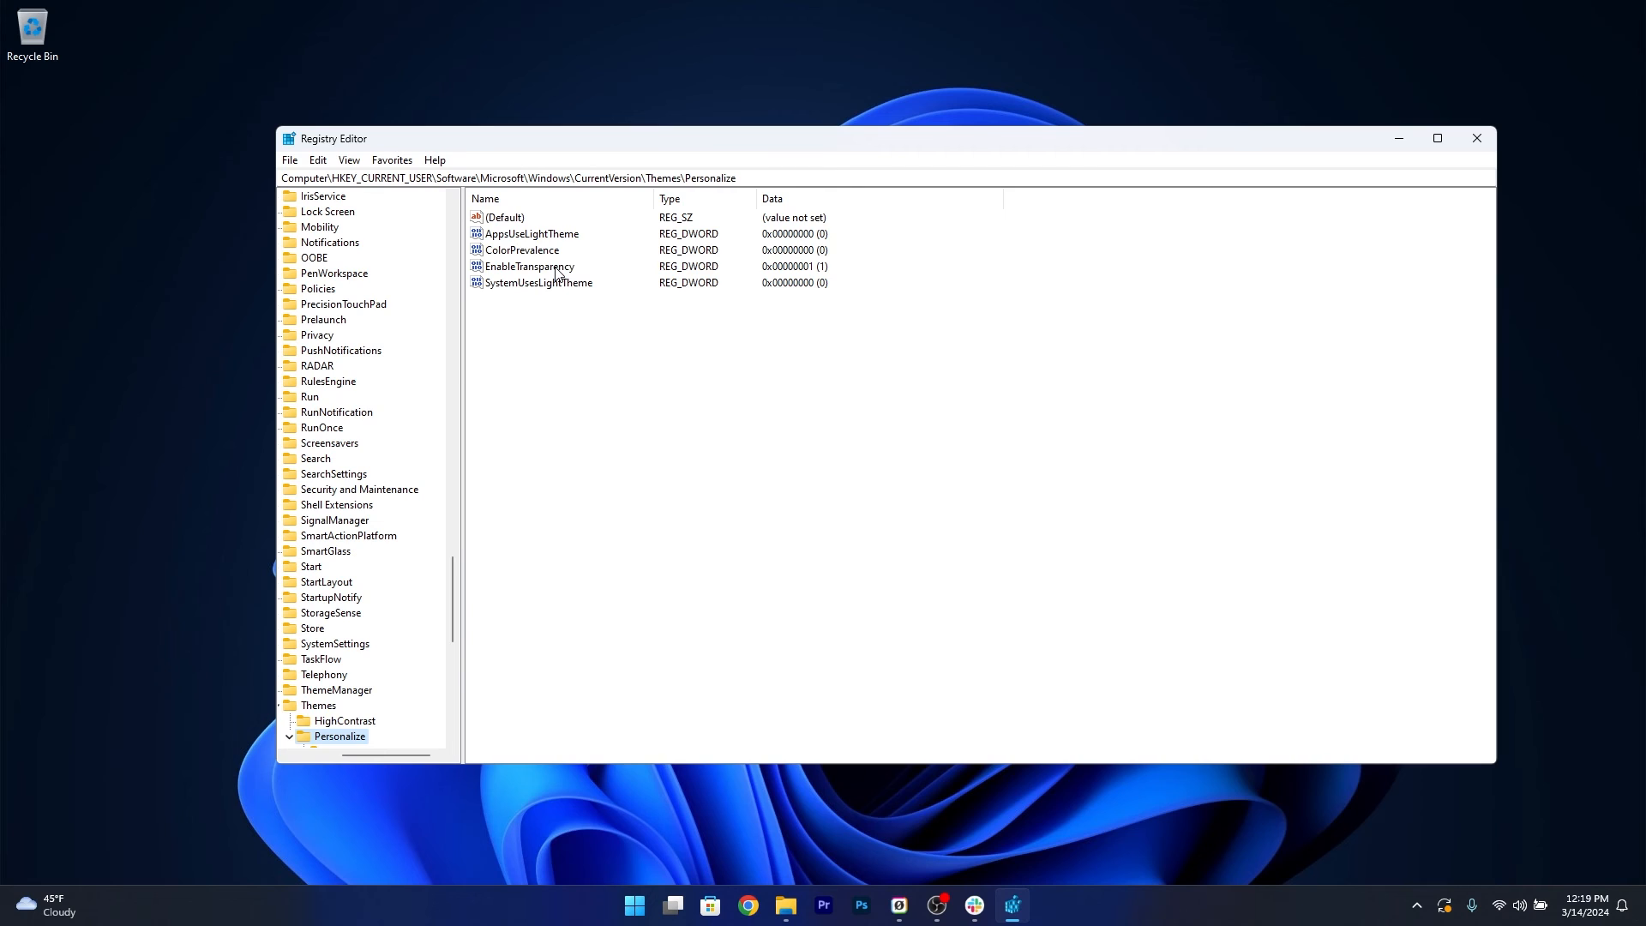
Step: Set the EnableTransparency value under Themes\Personalize to 0
double_click(528, 266)
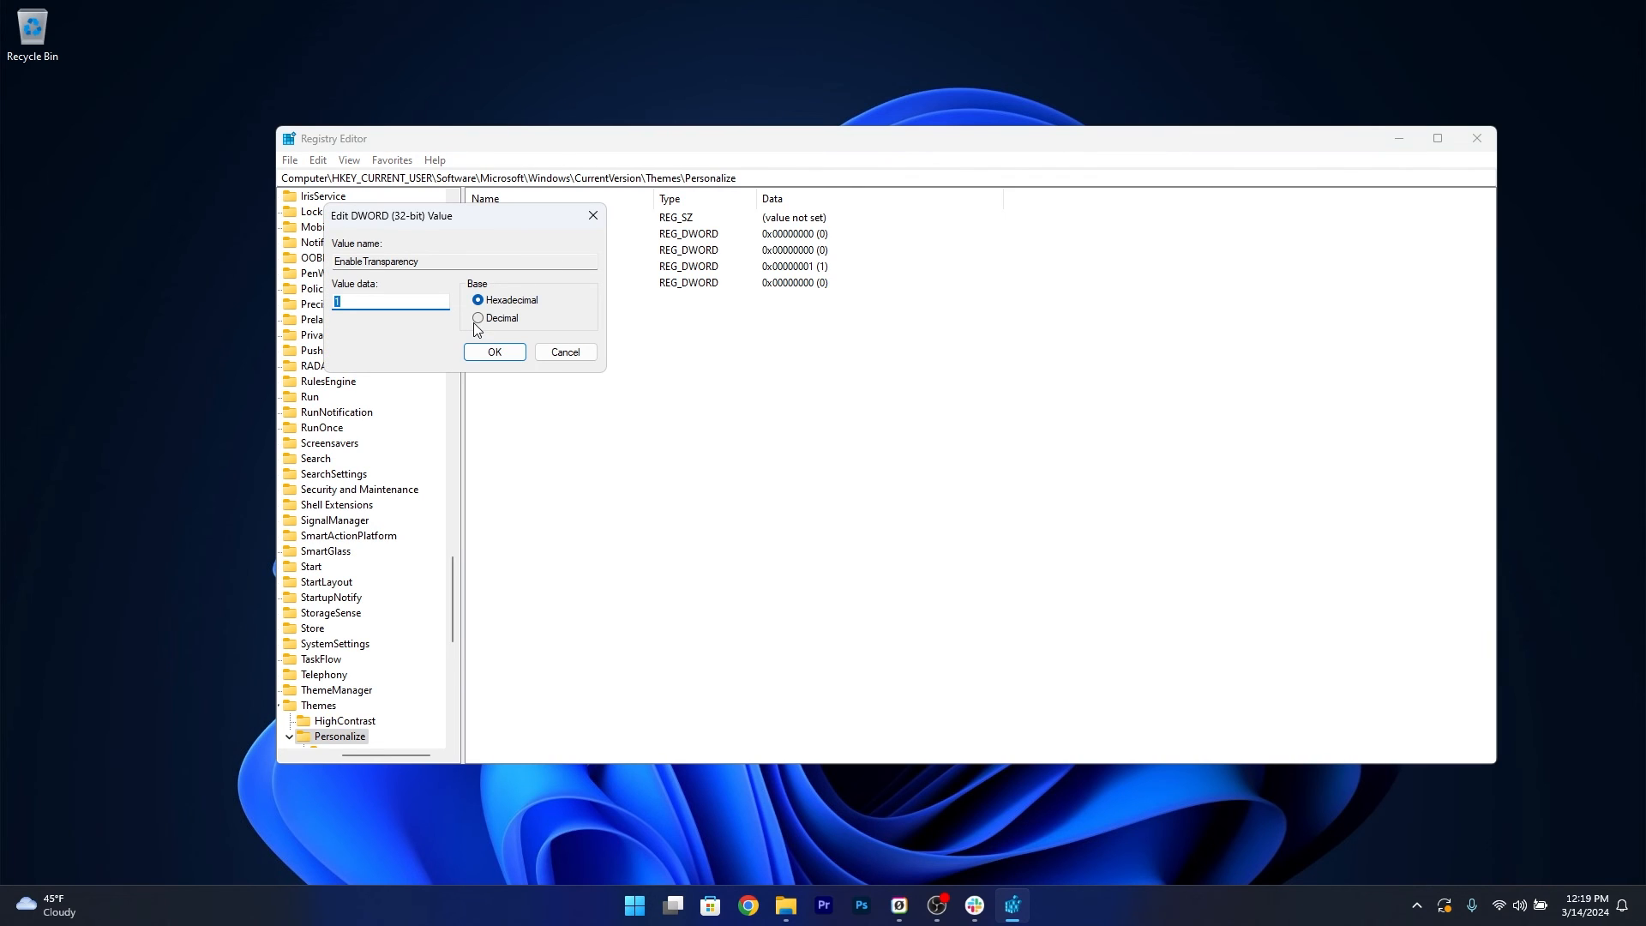
text(0)
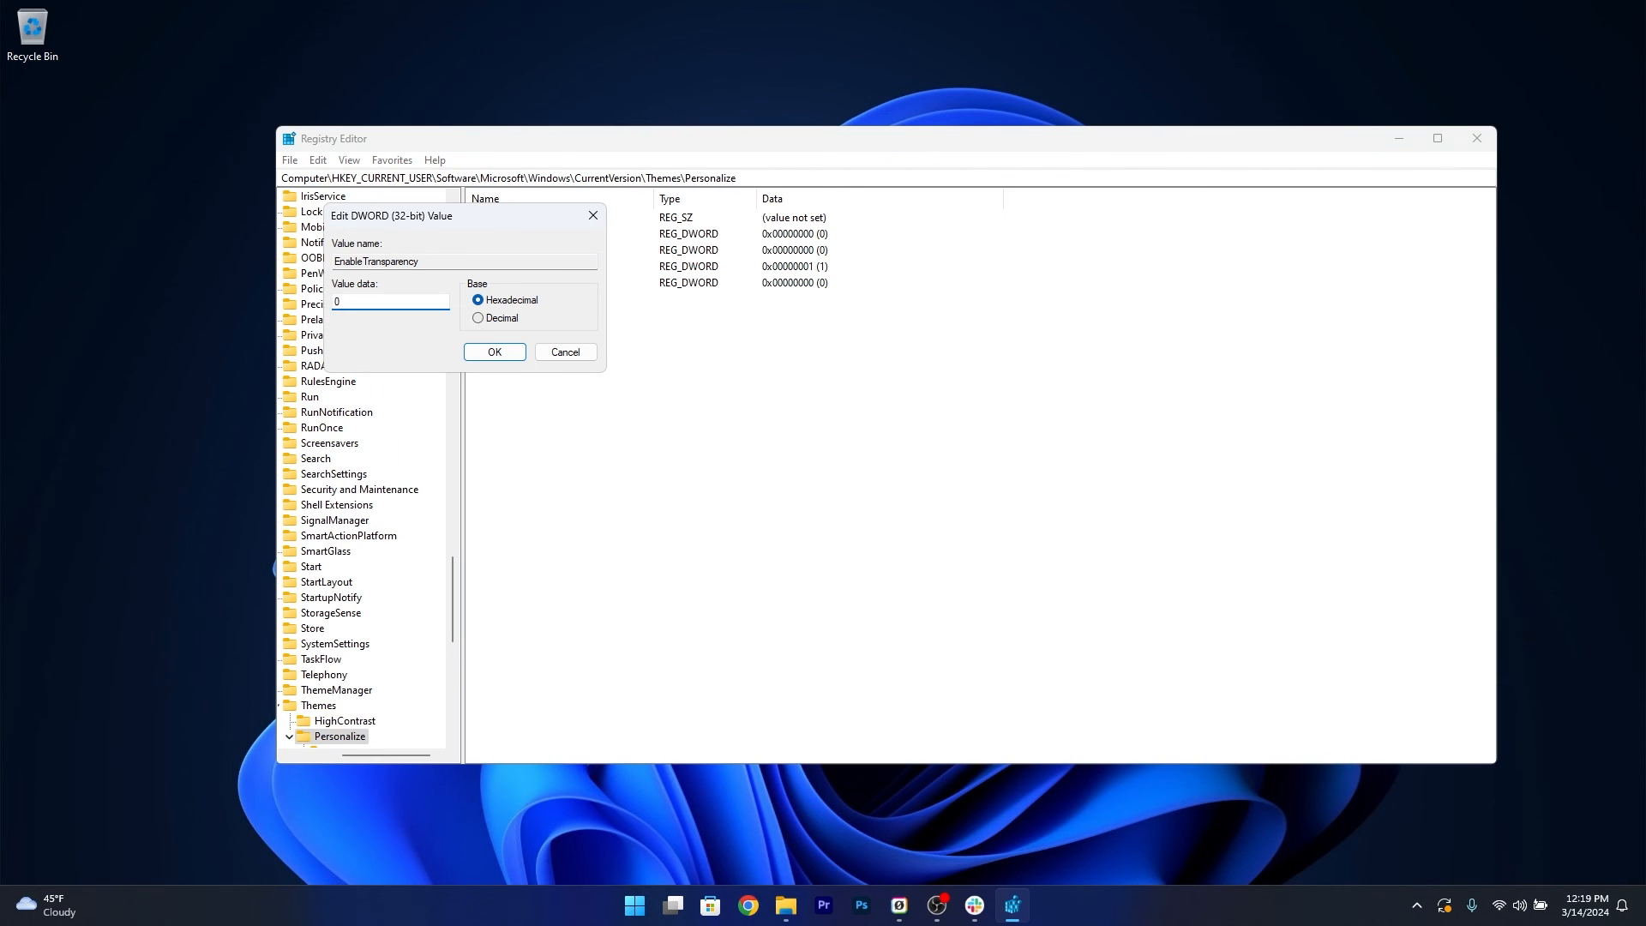
click(494, 351)
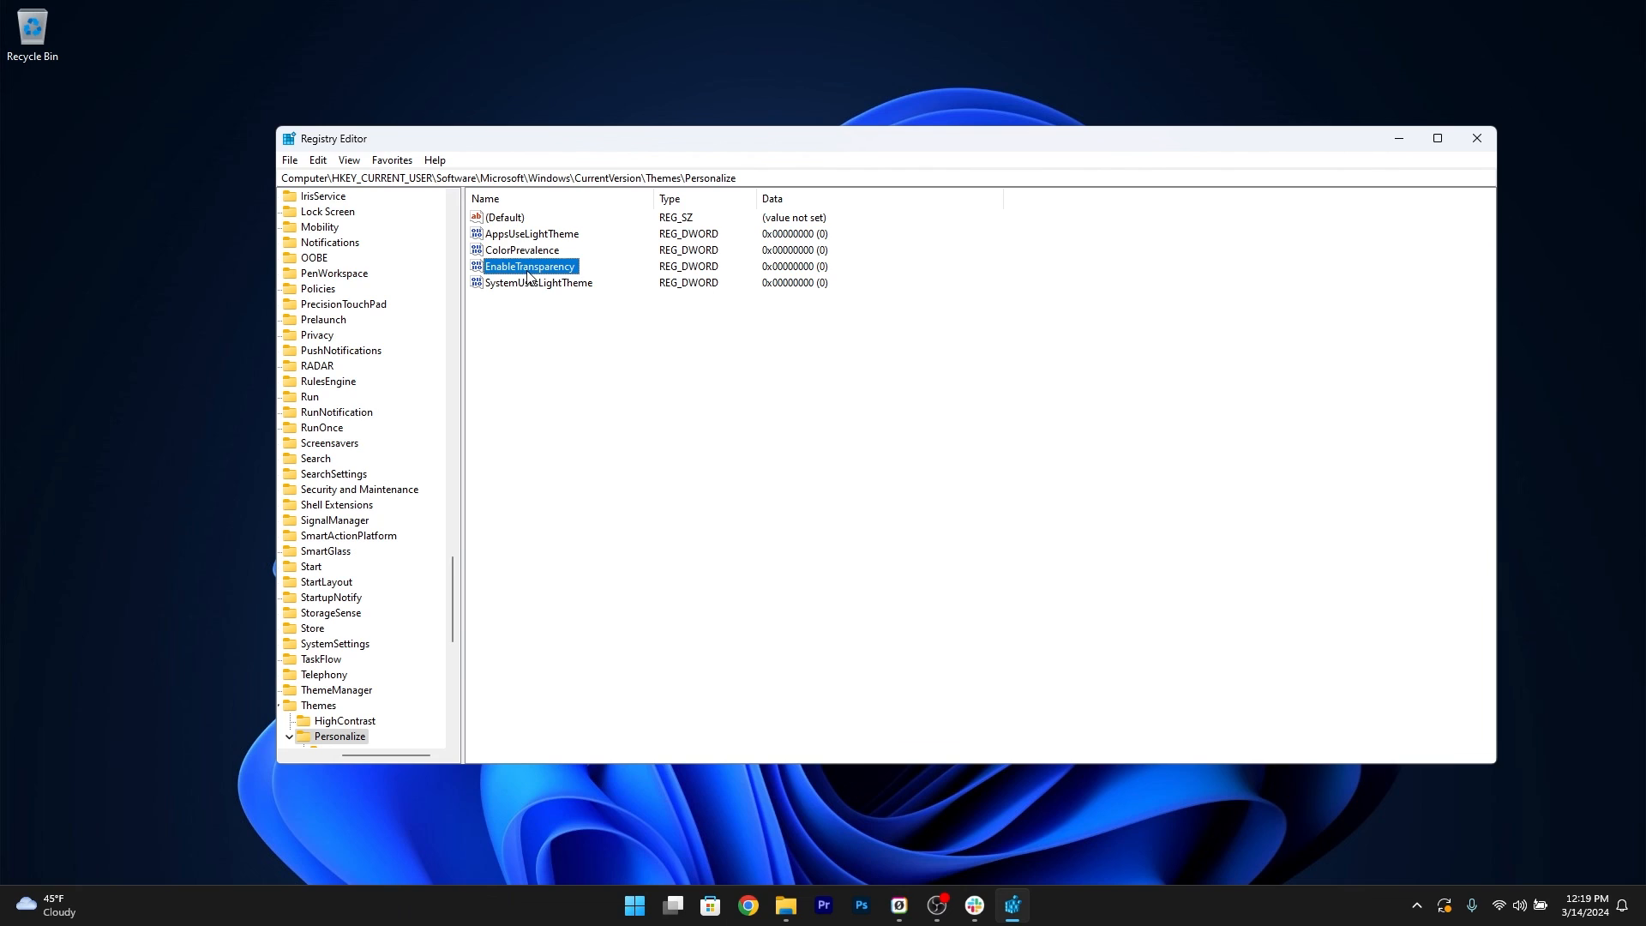
Step: Set EnableTransparency back to 1 and close Registry Editor
double_click(529, 266)
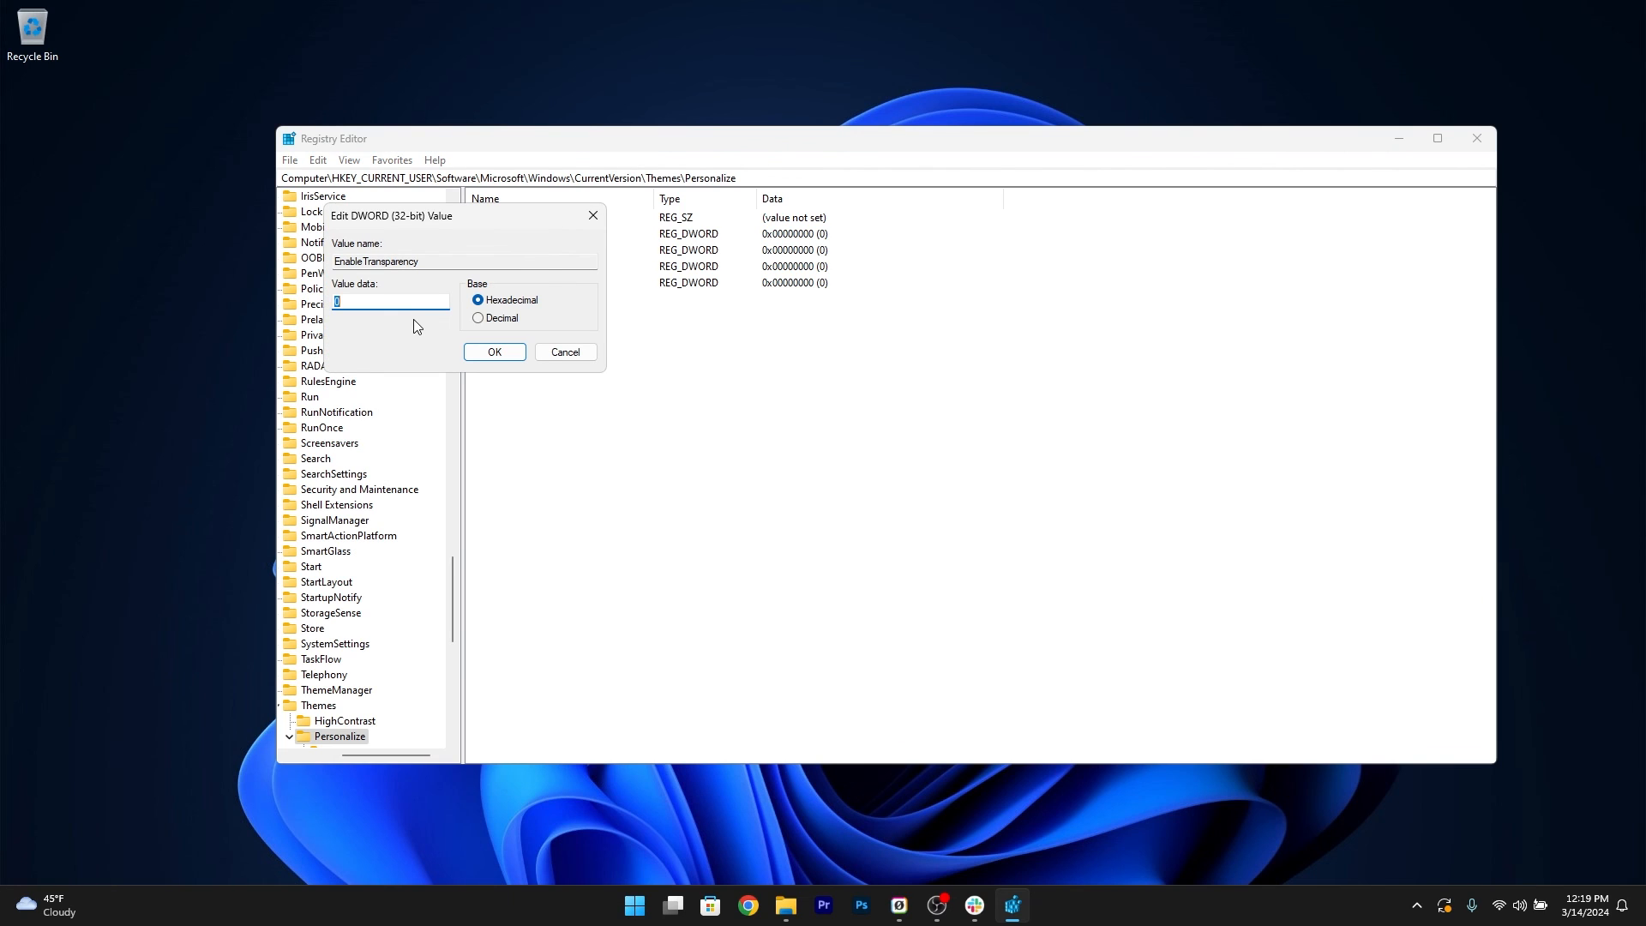
text(1)
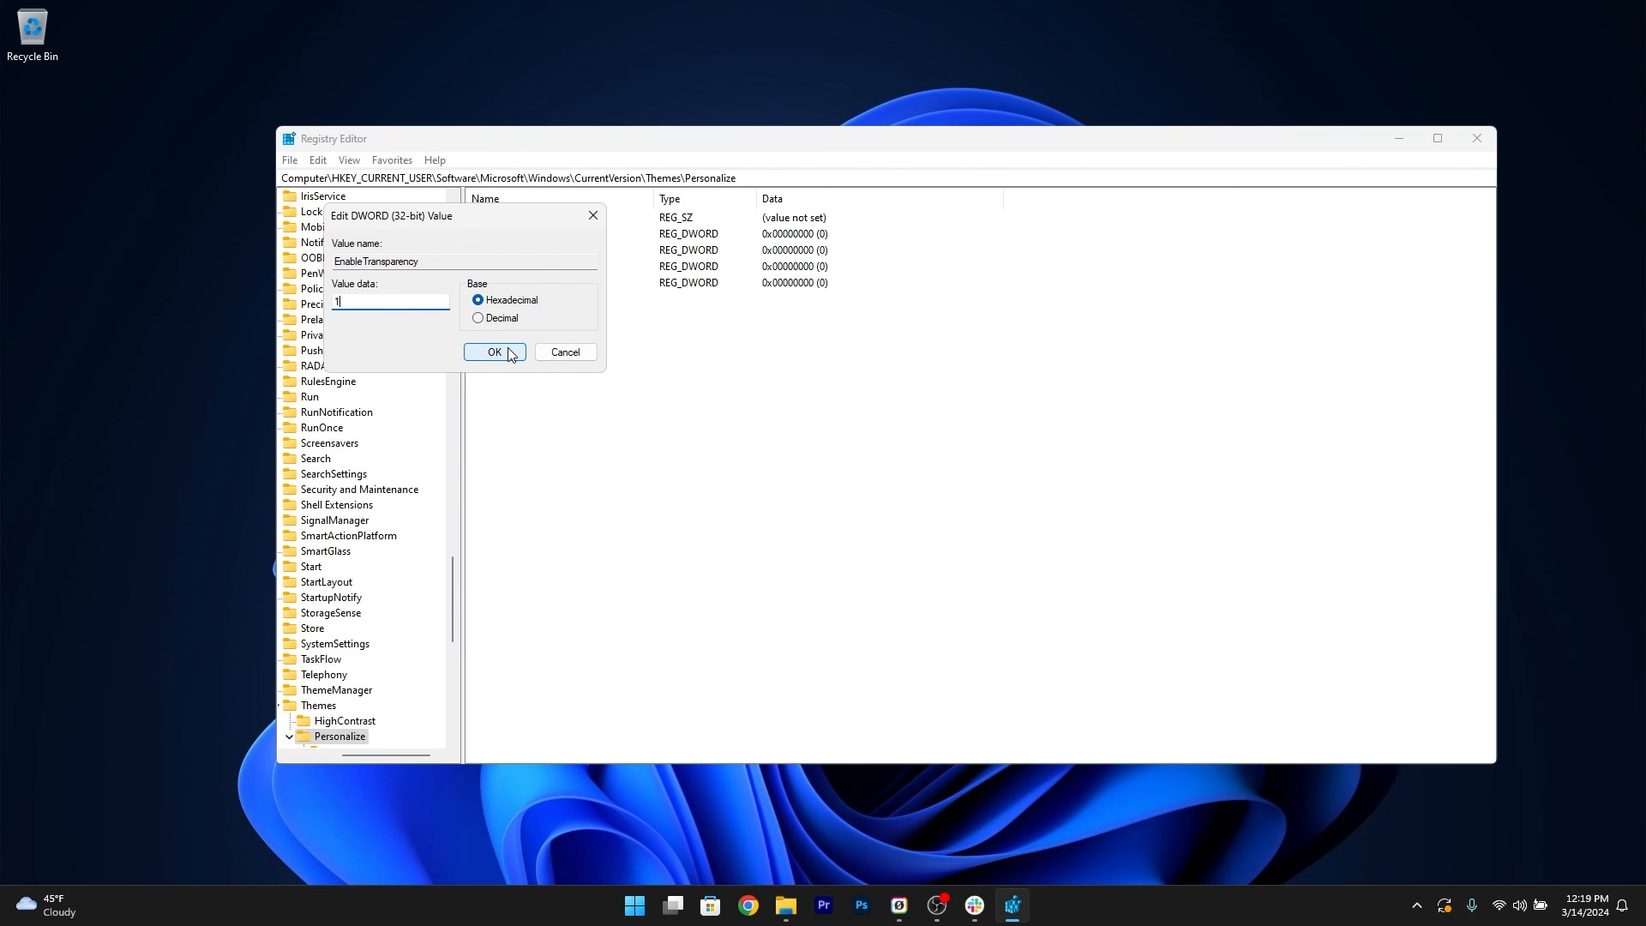
click(494, 351)
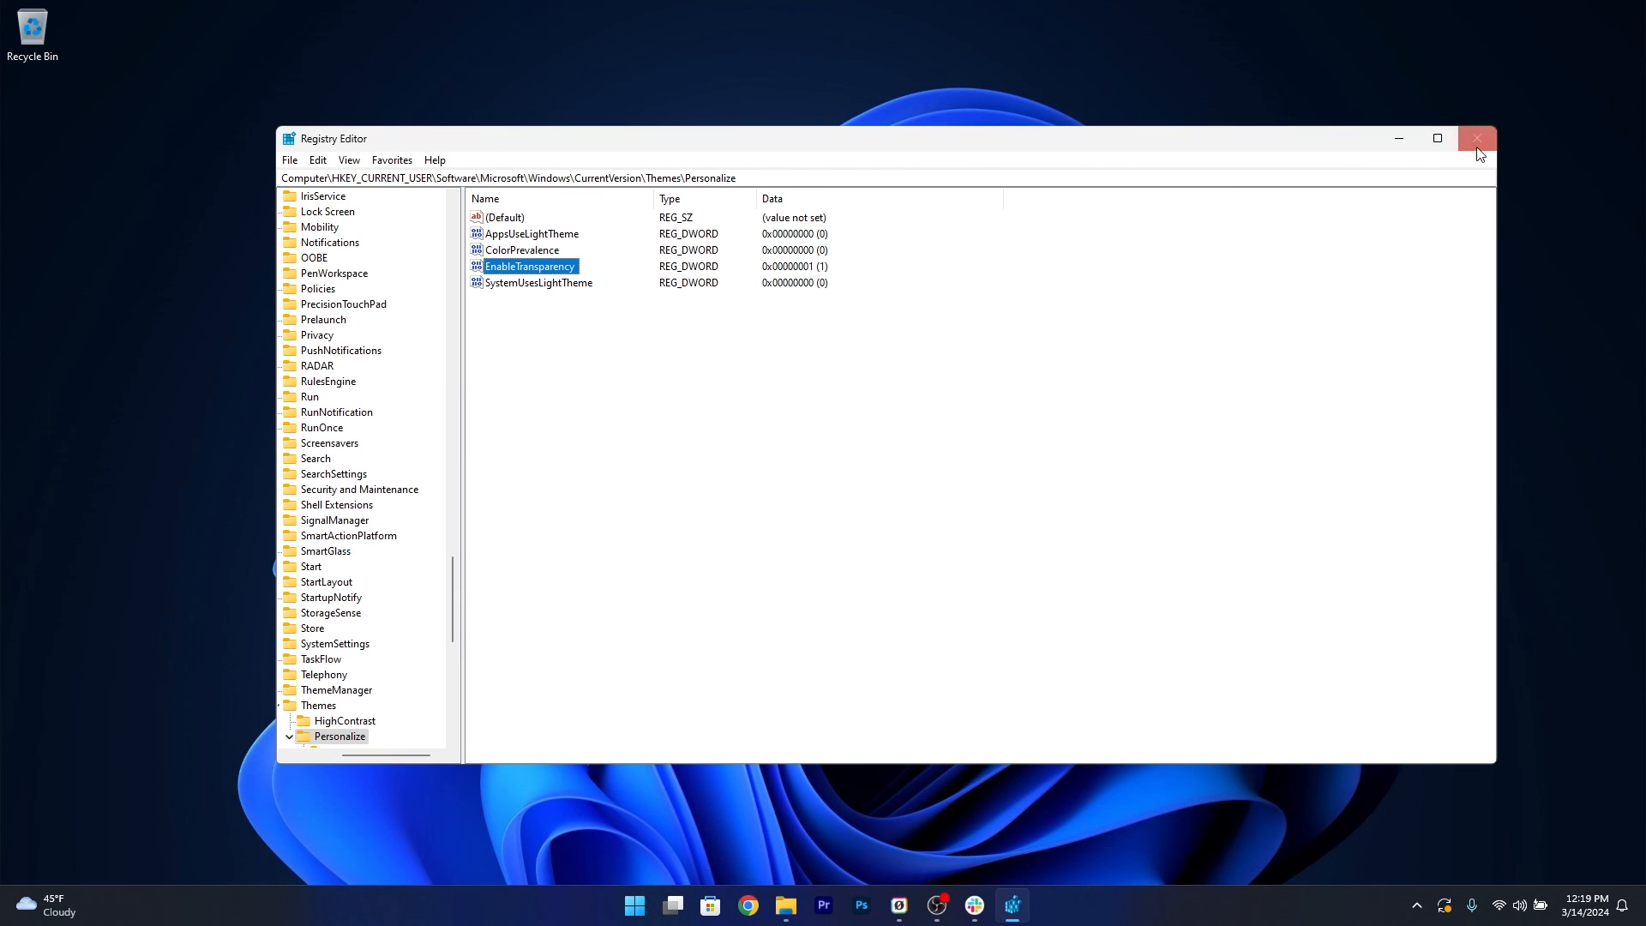
click(1476, 138)
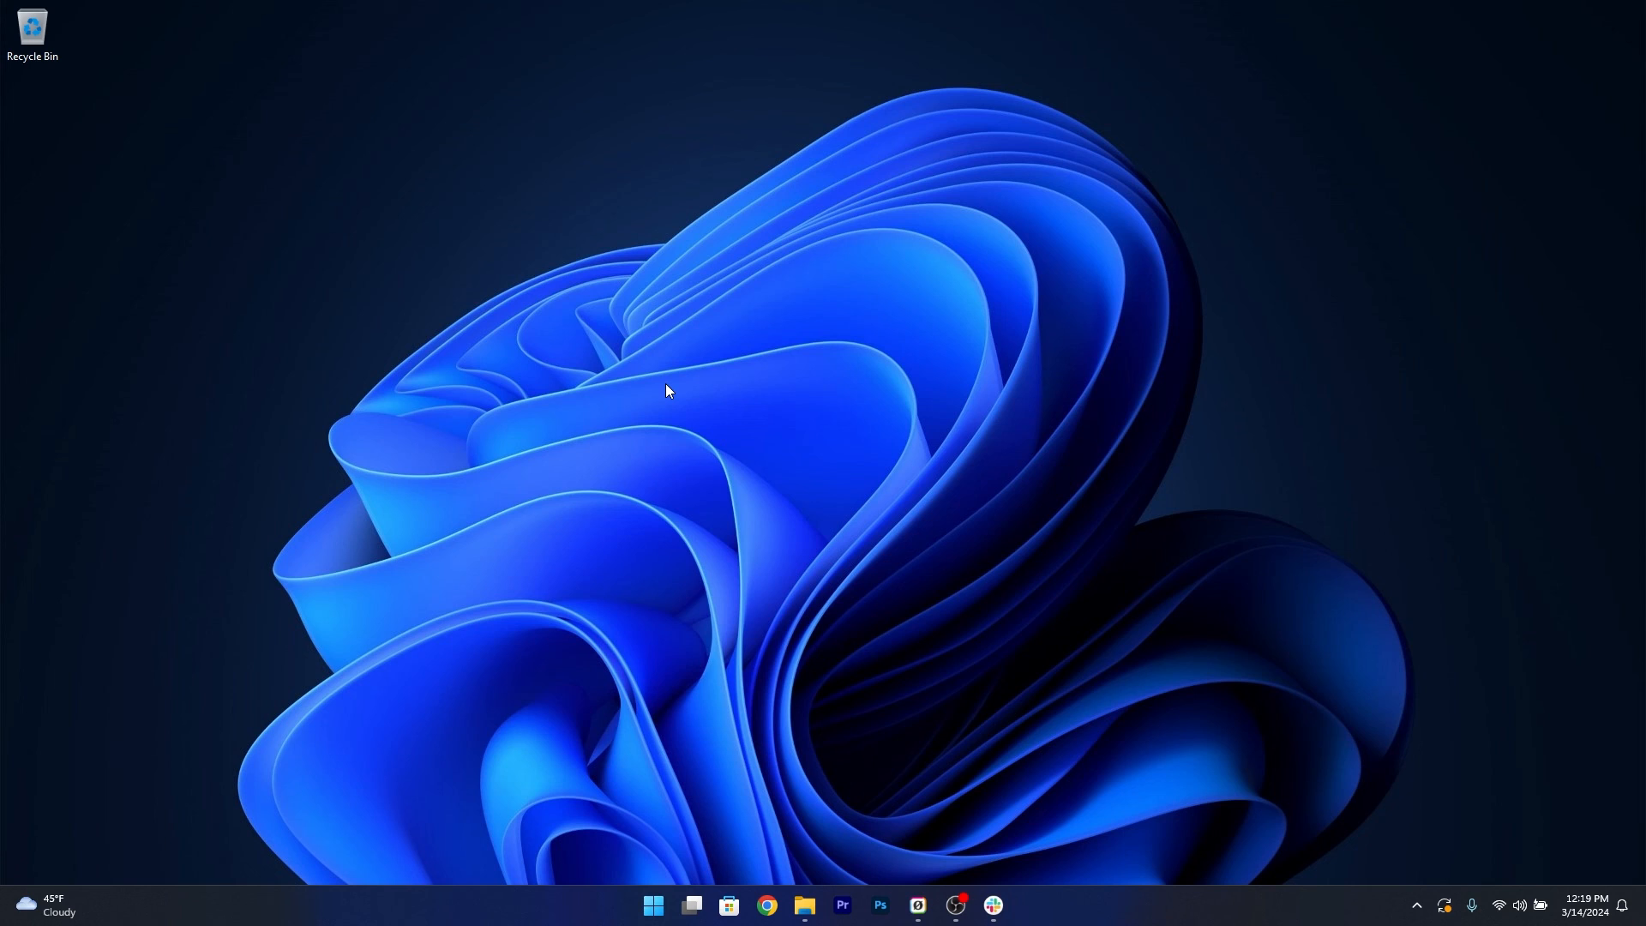